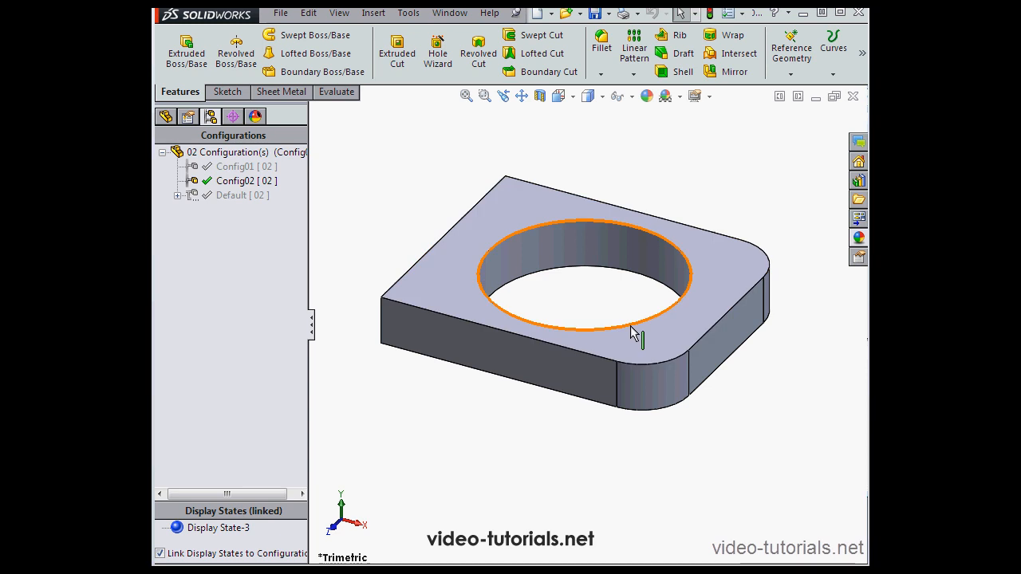
Activate the Default configuration, showing the plain block with cut and fillet suppressed.
{"action": "left_click", "coordinate": [232, 195]}
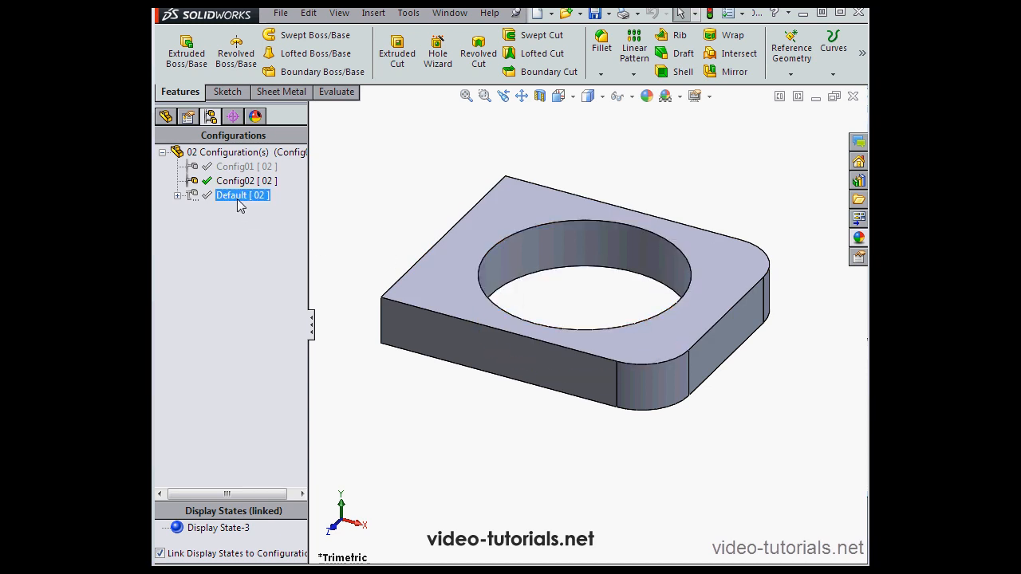
{"action": "double_click", "coordinate": [231, 195]}
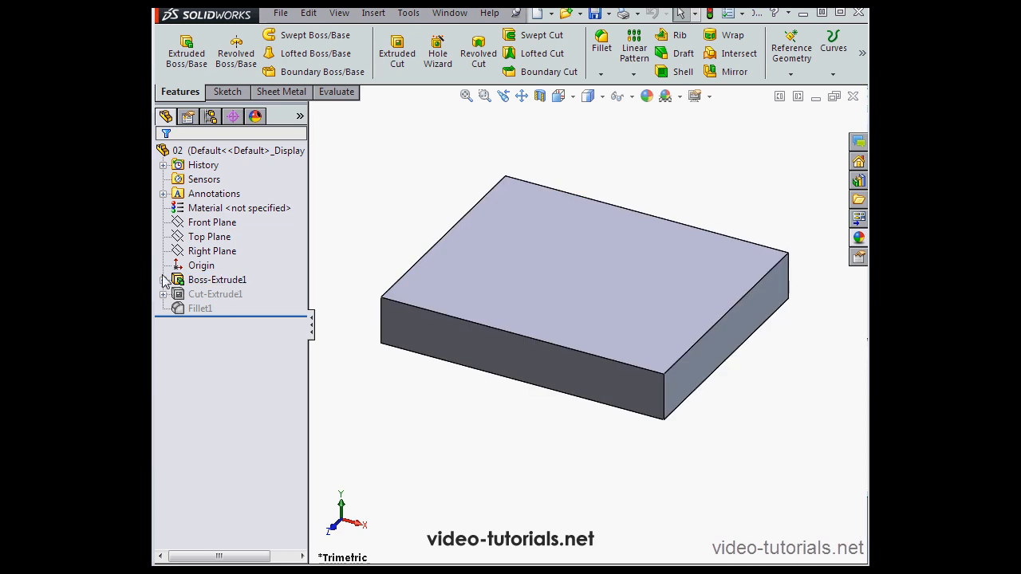
Move Boss-Extrude1's Sketch1 onto the Front Plane via Edit Sketch Plane.
{"action": "left_click", "coordinate": [163, 279]}
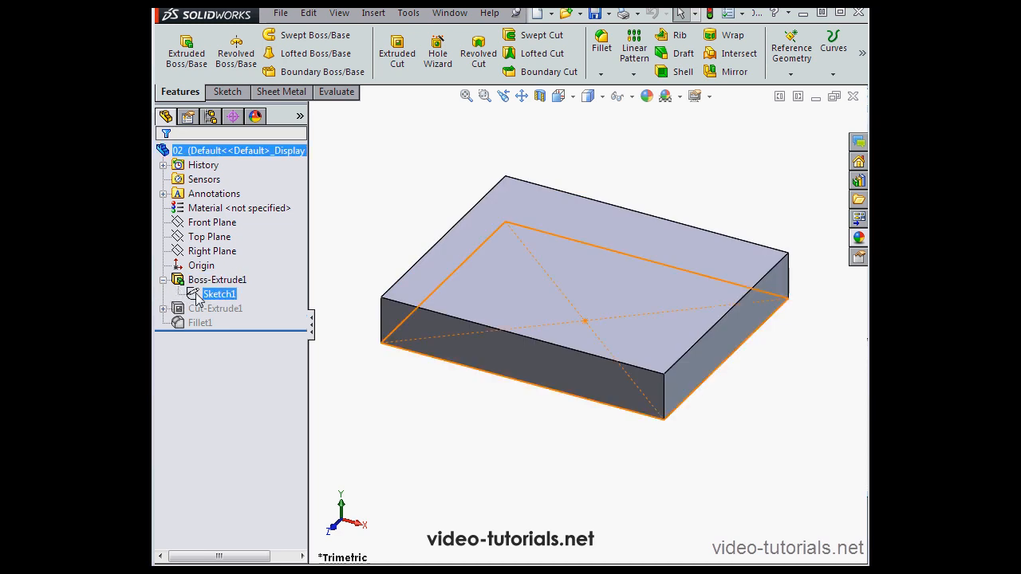
{"action": "right_click", "coordinate": [217, 294]}
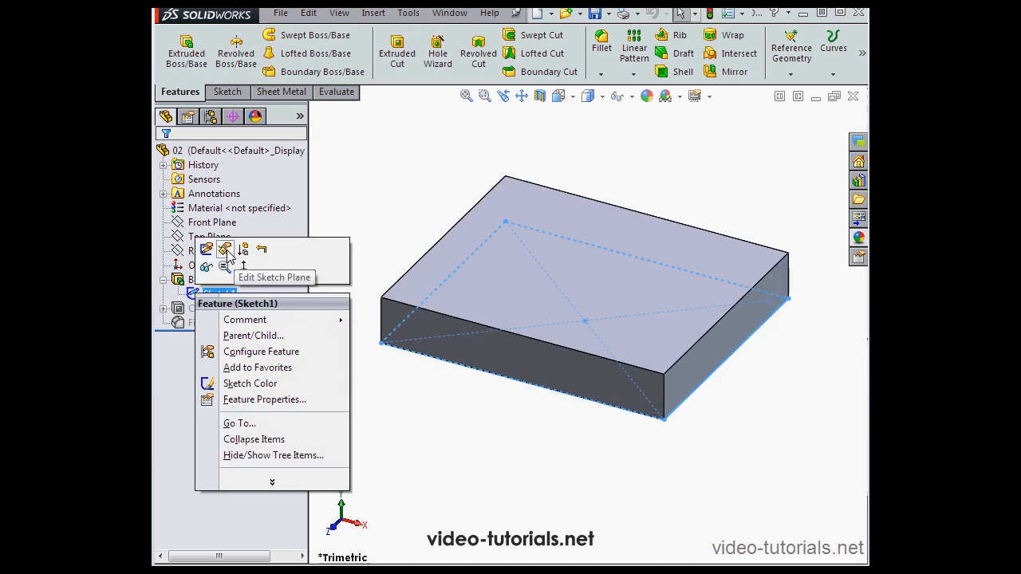
{"action": "left_click", "coordinate": [226, 249]}
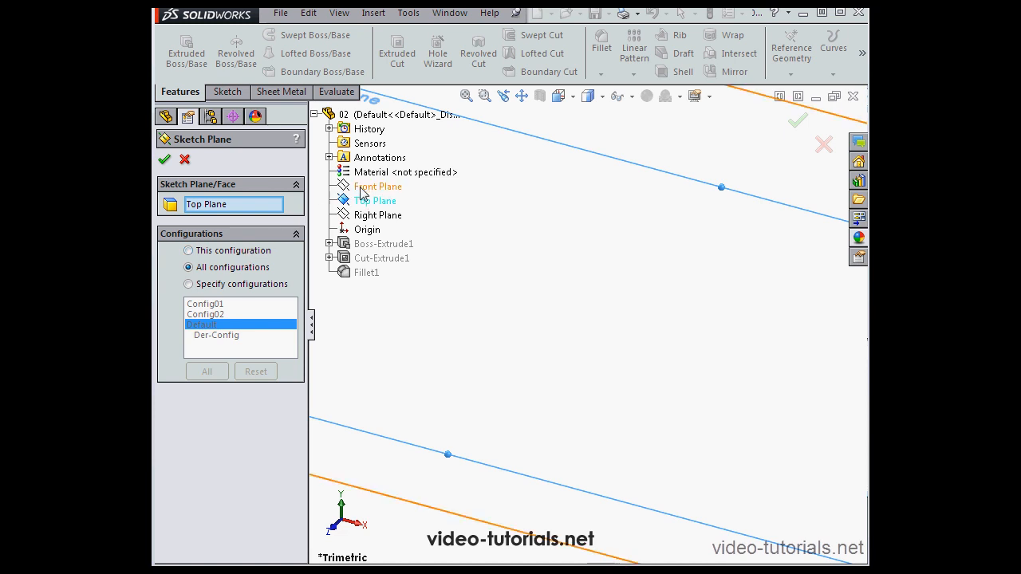
{"action": "left_click", "coordinate": [376, 185]}
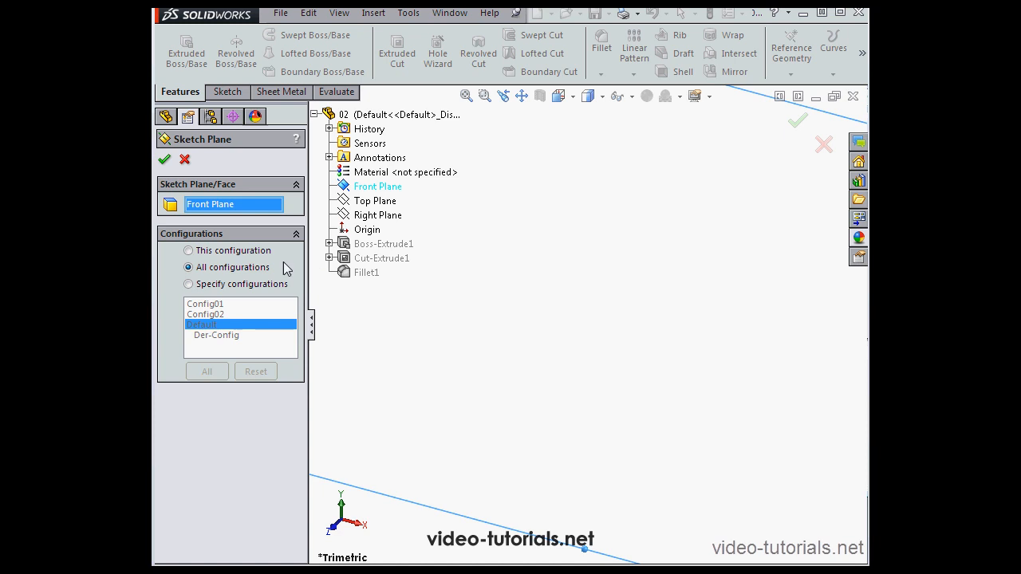
Limit the sketch-plane change to this configuration only and confirm it.
{"action": "left_click", "coordinate": [188, 249]}
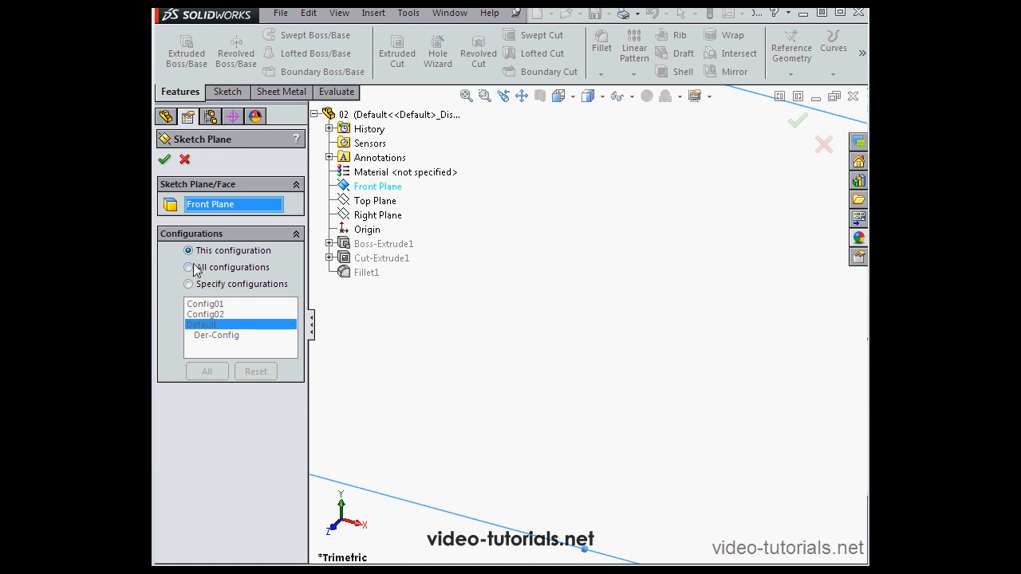
{"action": "left_click", "coordinate": [188, 268]}
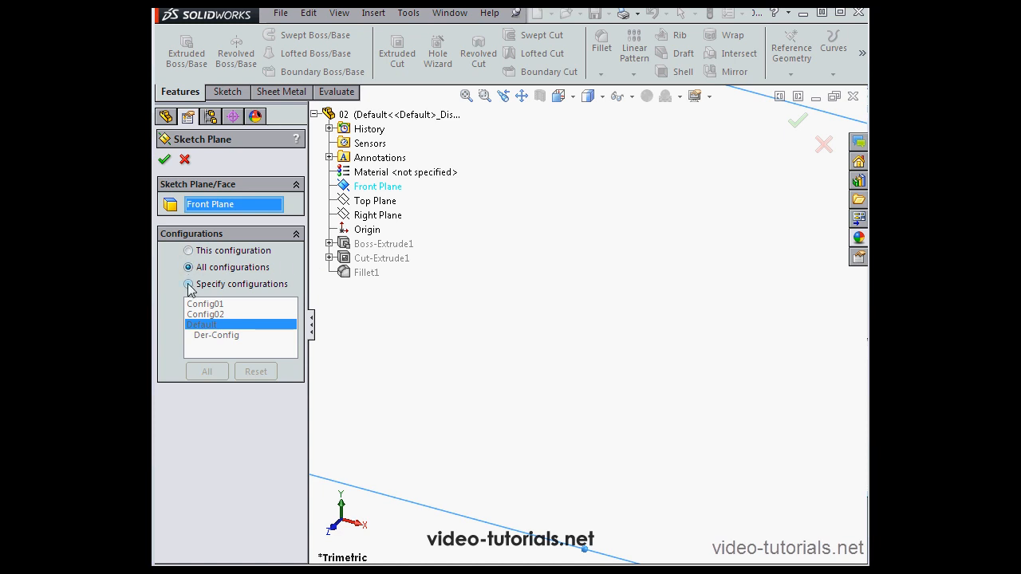
{"action": "left_click", "coordinate": [188, 284]}
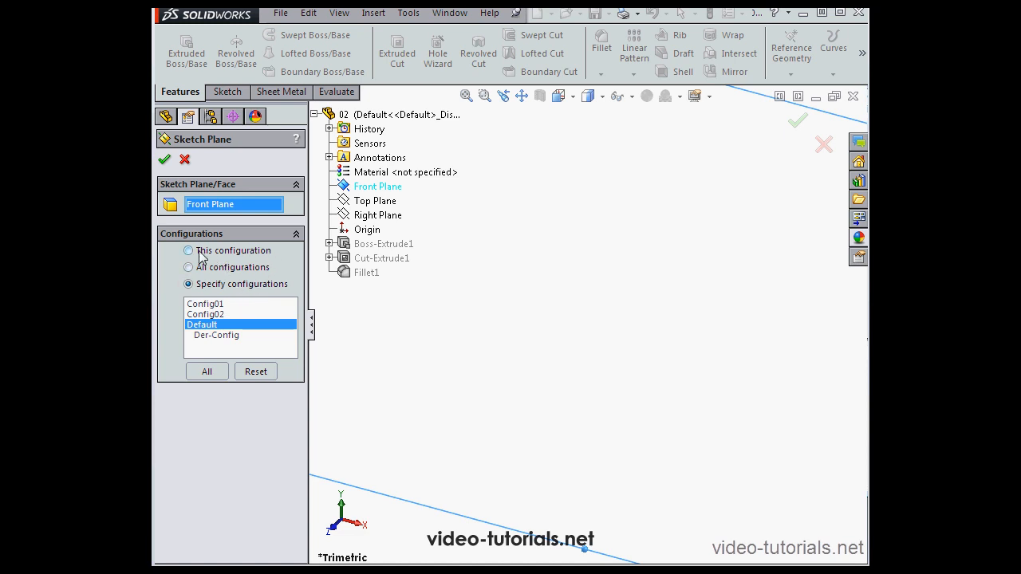
{"action": "left_click", "coordinate": [188, 249]}
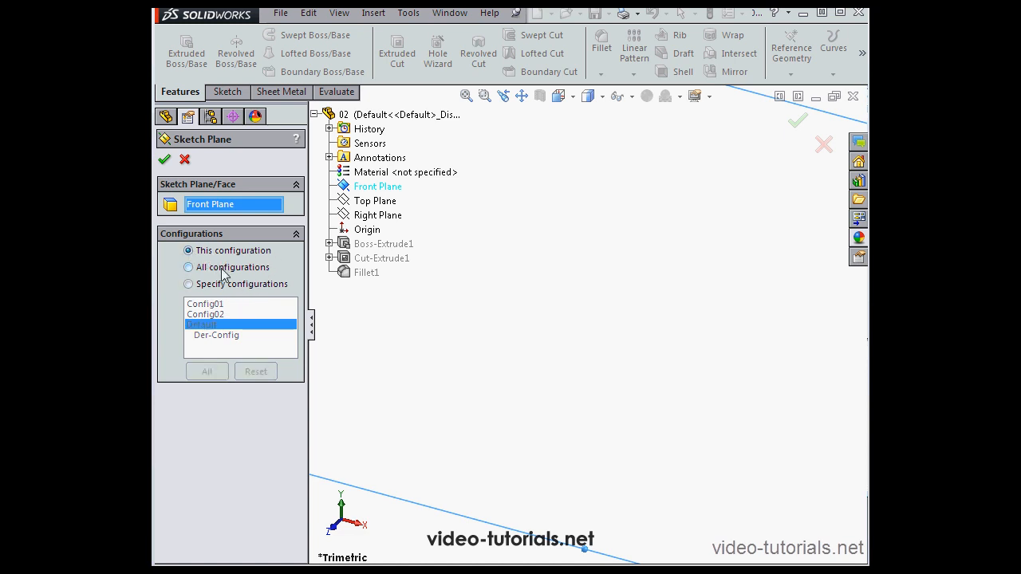
{"action": "left_click", "coordinate": [164, 160]}
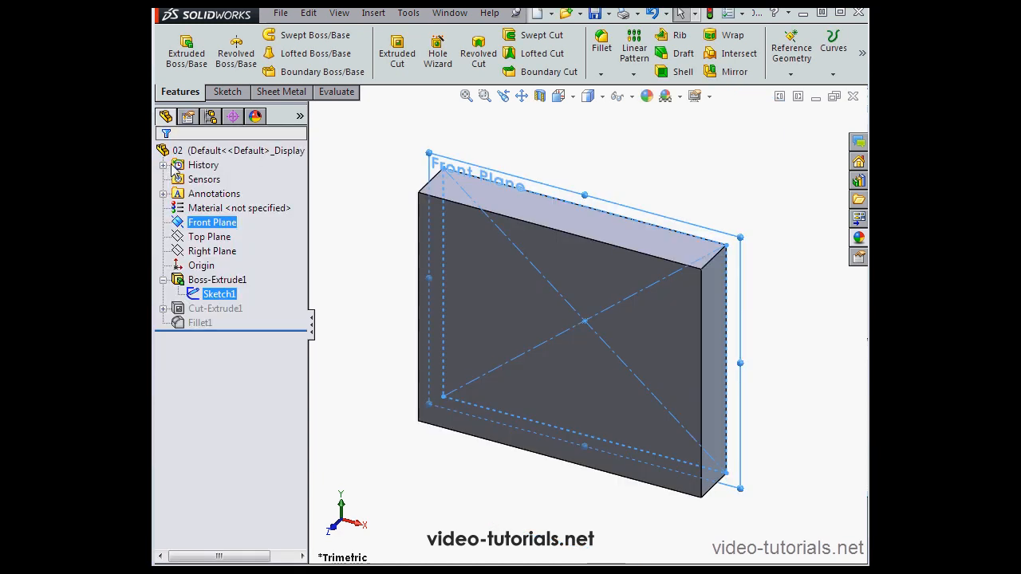
Check Config01 is still the flat plate with a hole, then reactivate Default.
{"action": "left_click", "coordinate": [211, 117]}
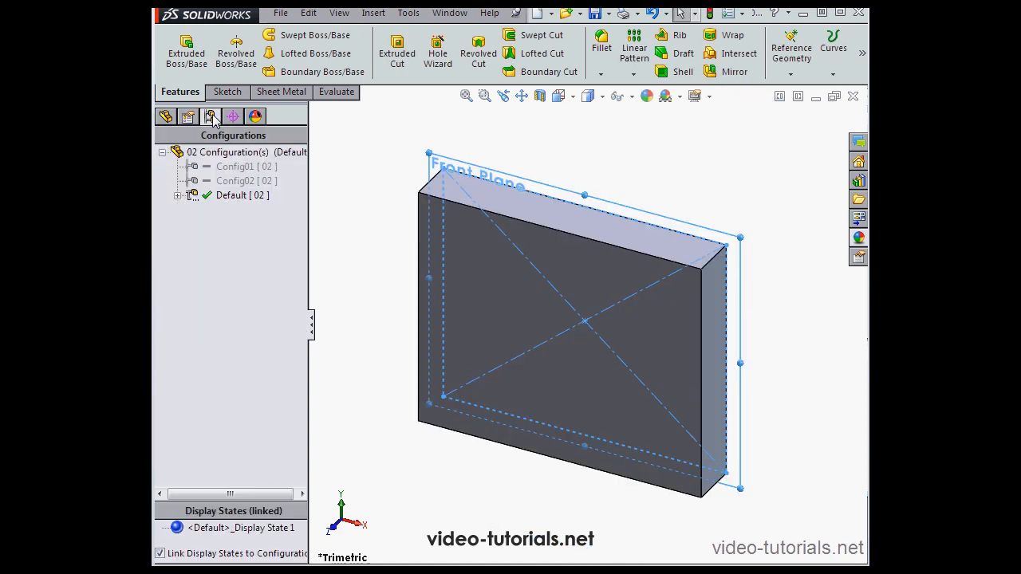
{"action": "double_click", "coordinate": [239, 166]}
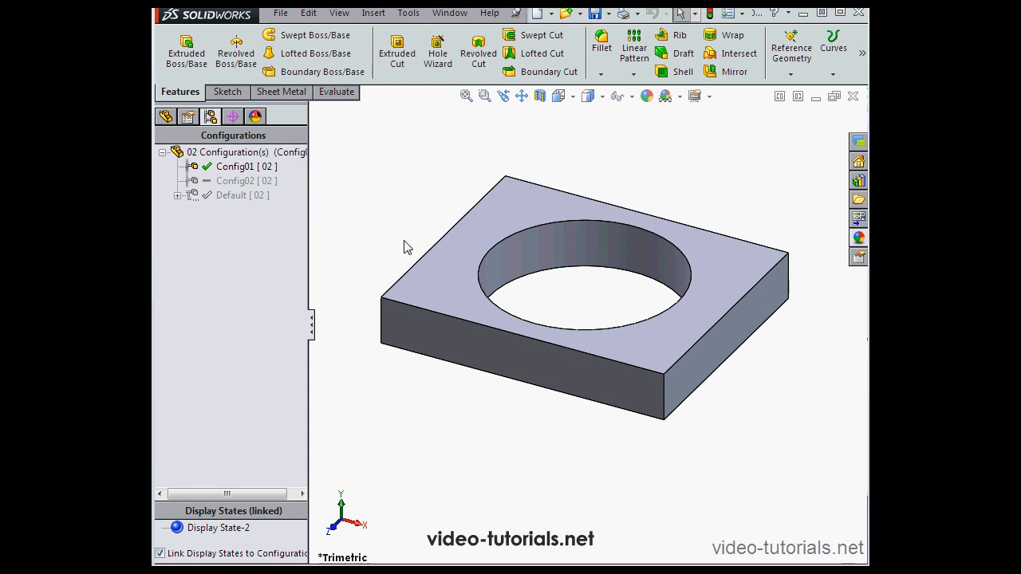
{"action": "mouse_move", "coordinate": [404, 245]}
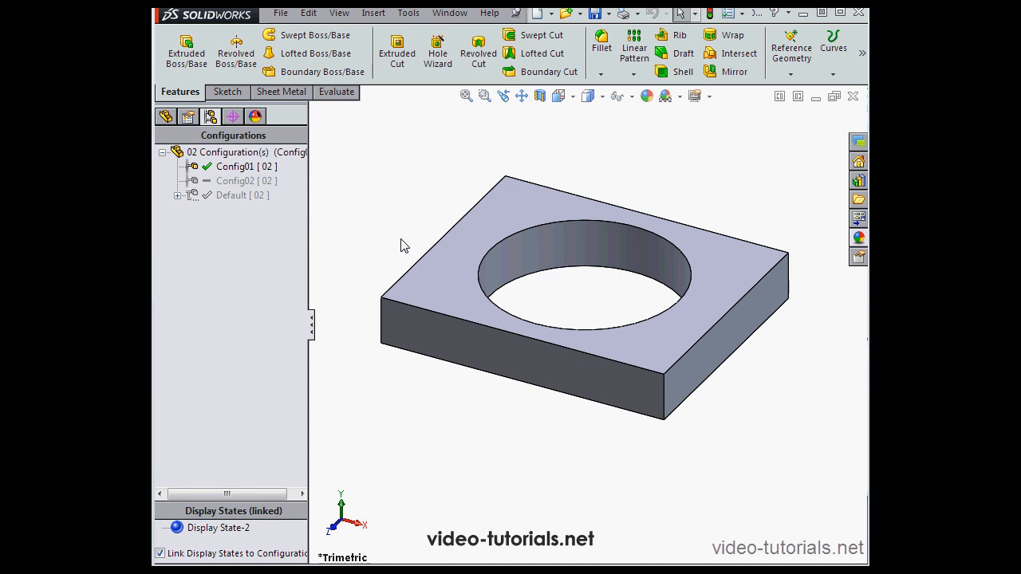
{"action": "mouse_move", "coordinate": [398, 242]}
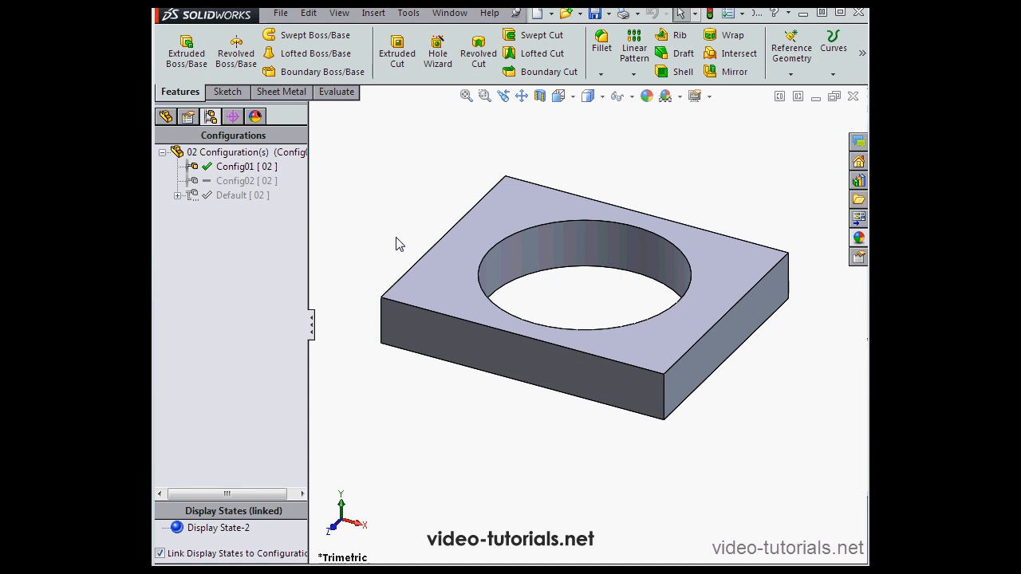
{"action": "mouse_move", "coordinate": [391, 244]}
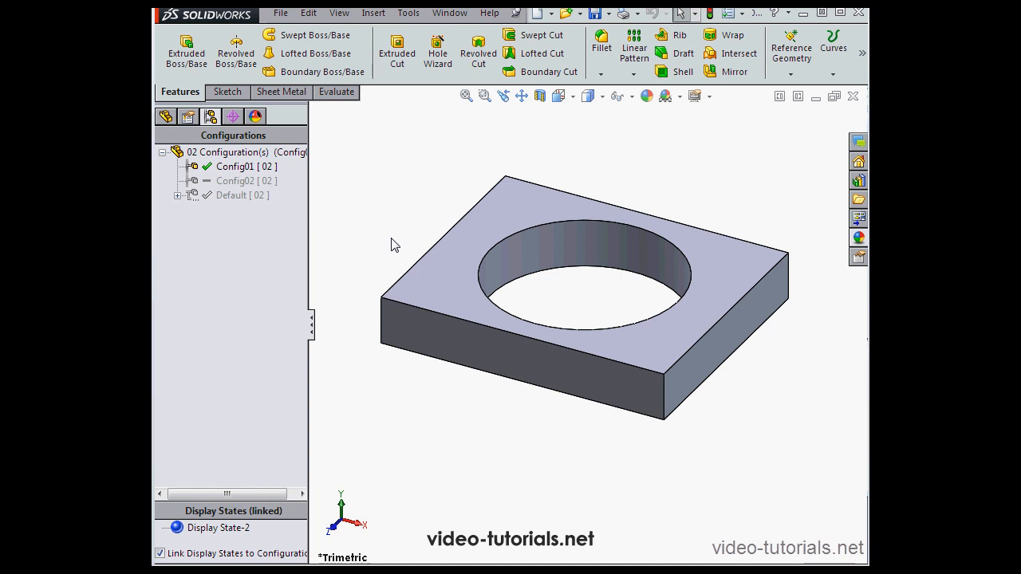
{"action": "double_click", "coordinate": [231, 194]}
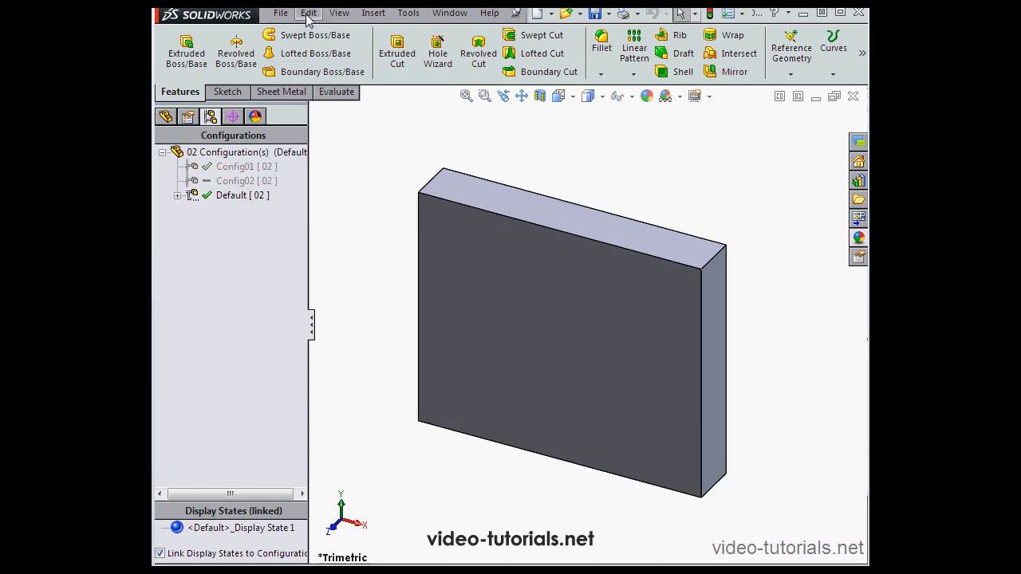
Add a configuration-specific PartNo text property with value 01 to Default in File Properties.
{"action": "left_click", "coordinate": [281, 13]}
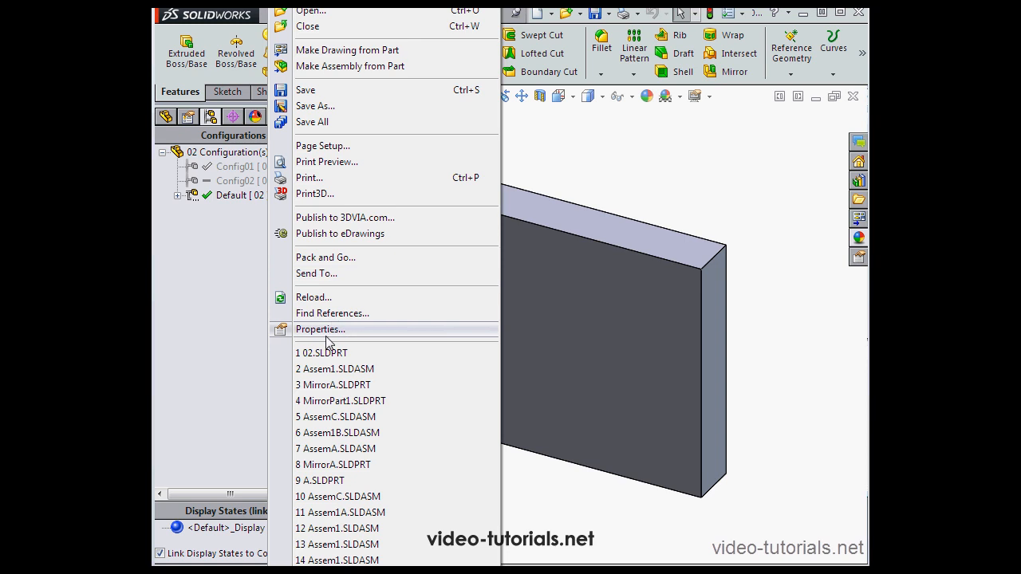
{"action": "left_click", "coordinate": [319, 329]}
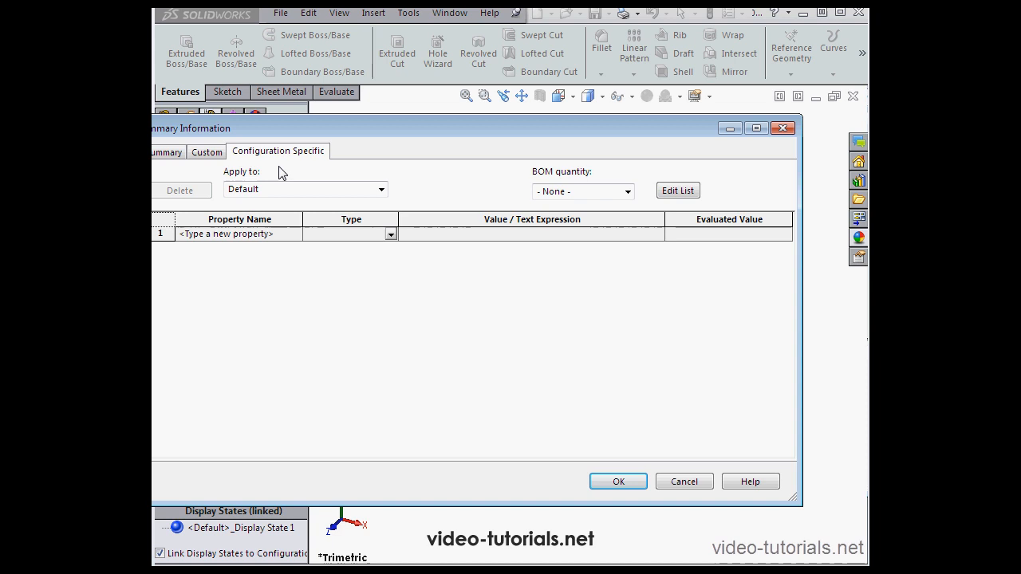
{"action": "left_click", "coordinate": [381, 190]}
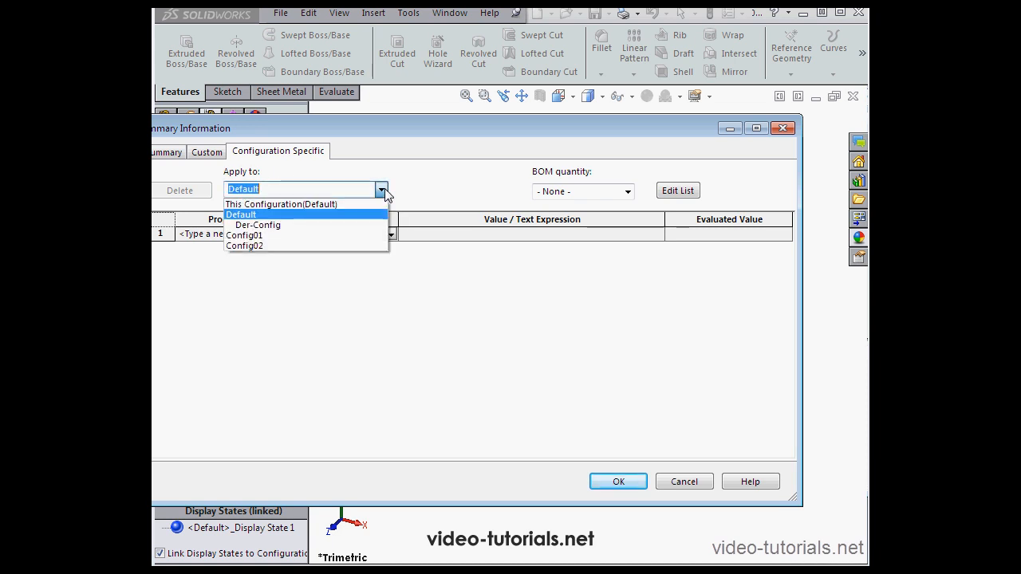
{"action": "left_click", "coordinate": [240, 214]}
{"action": "type", "text": "PartNo"}
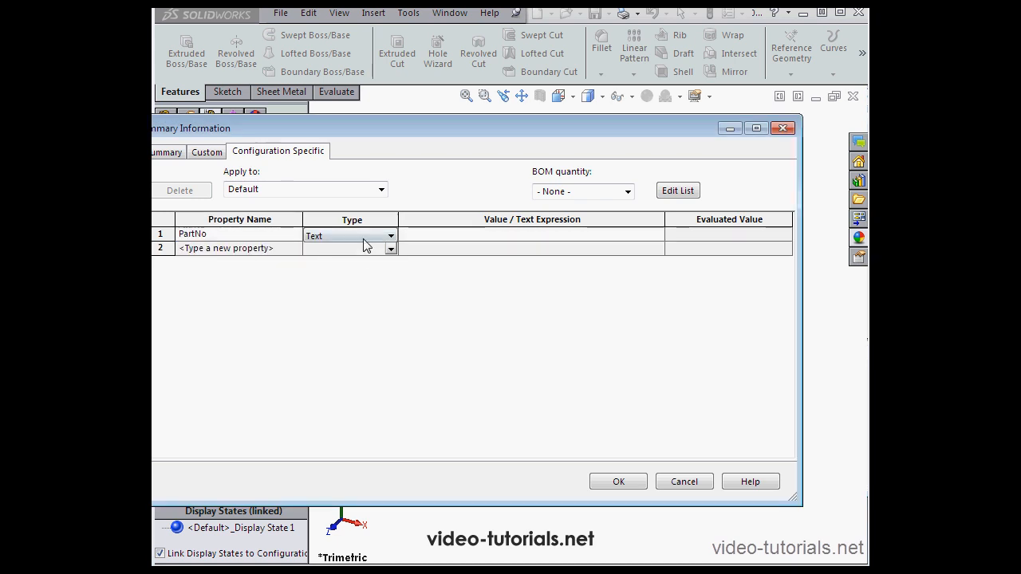
{"action": "left_click", "coordinate": [527, 233]}
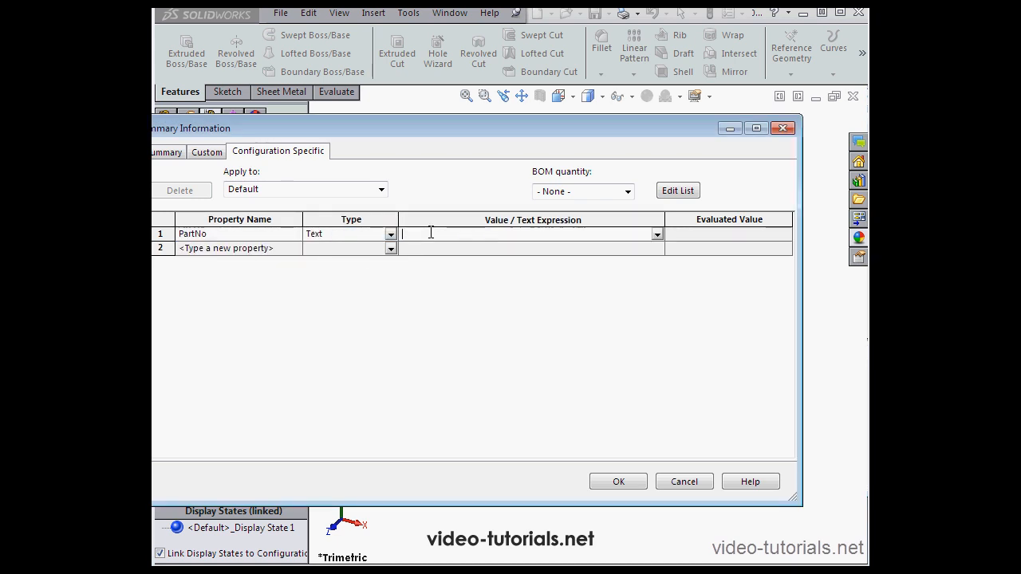
{"action": "type", "text": "01"}
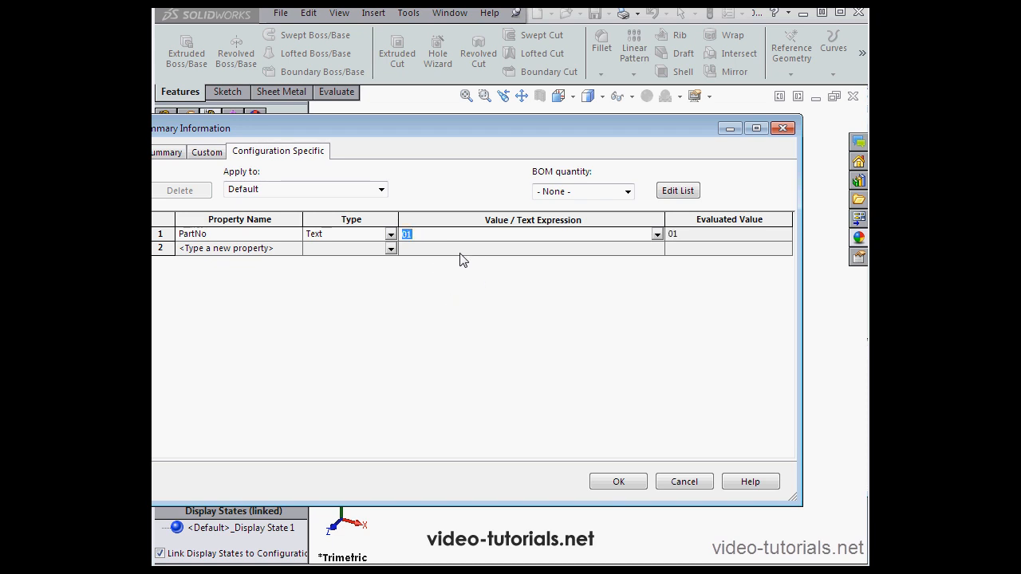
Give Config02 its own PartNo property with value 02 and confirm the properties.
{"action": "left_click", "coordinate": [379, 190]}
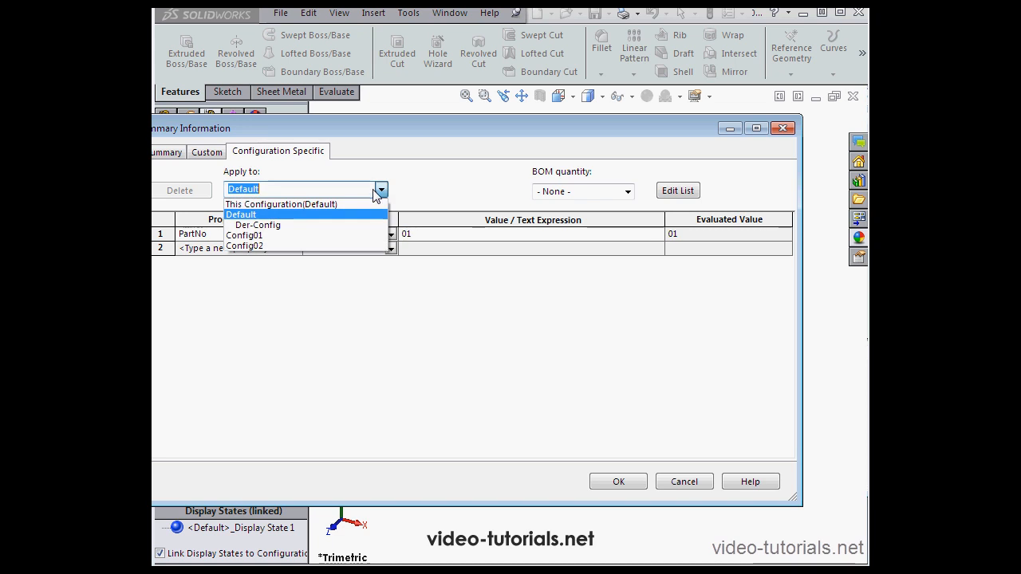
{"action": "left_click", "coordinate": [245, 246]}
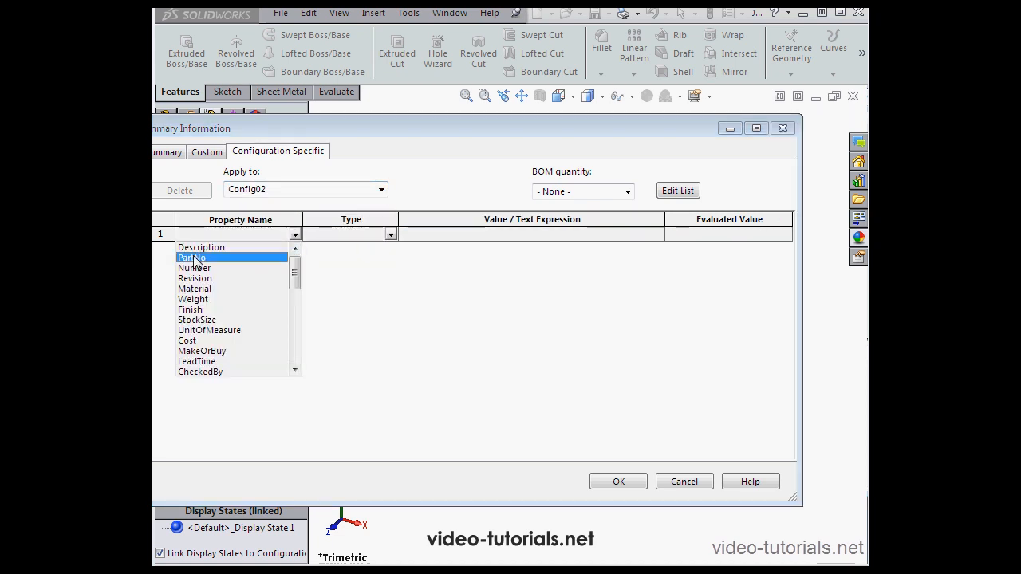
{"action": "left_click", "coordinate": [191, 258]}
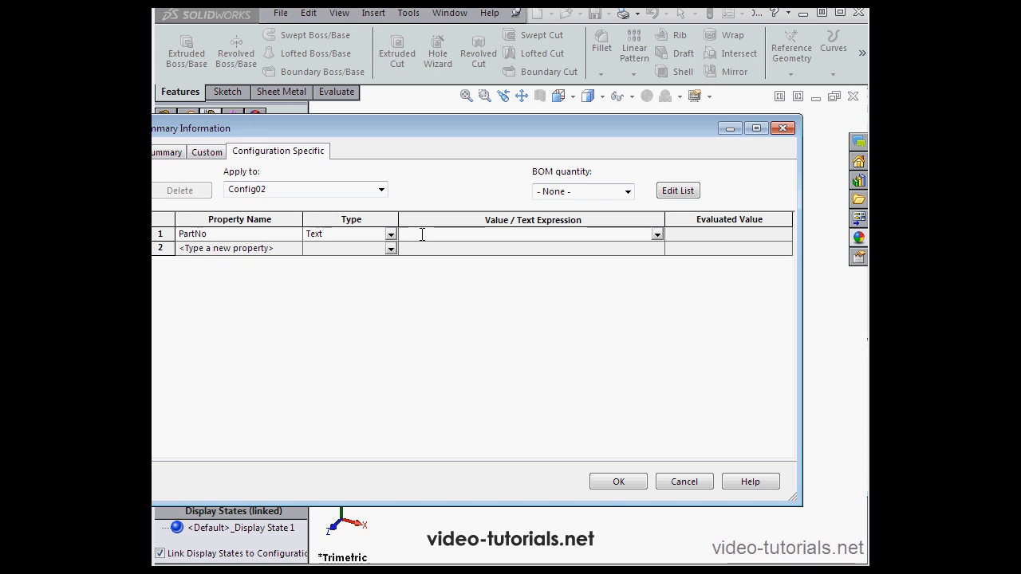
{"action": "type", "text": "02"}
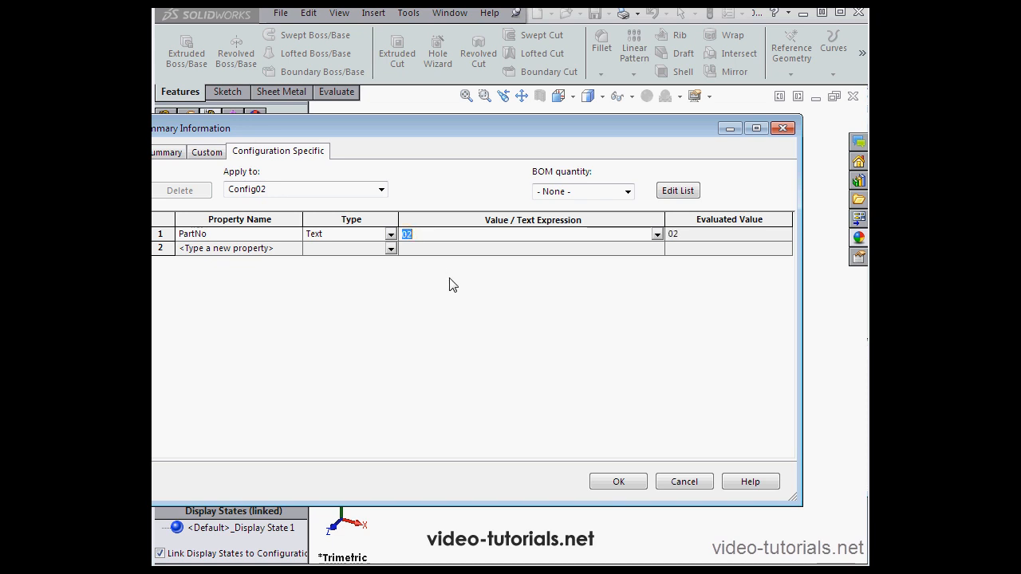
{"action": "mouse_move", "coordinate": [443, 309]}
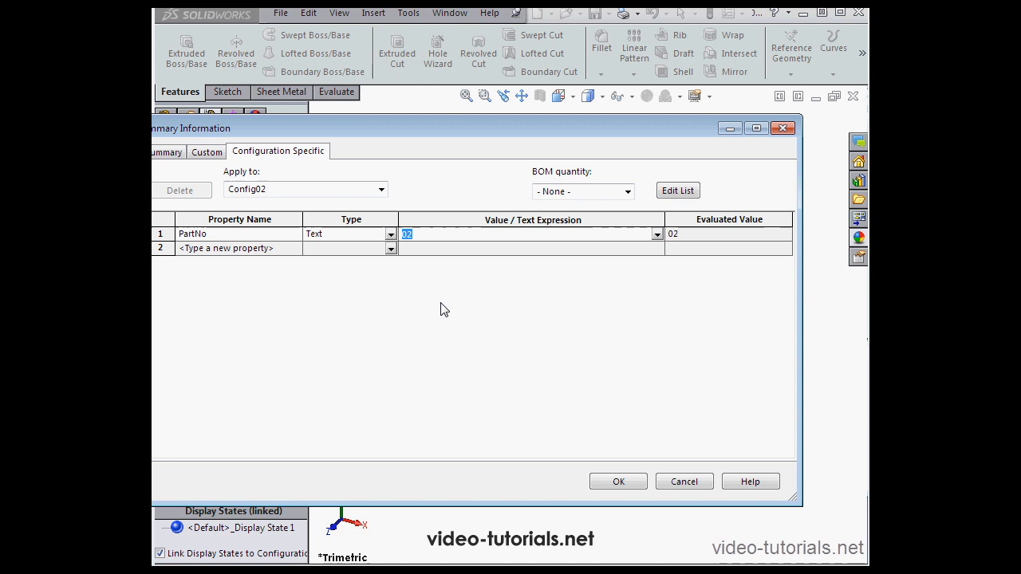
{"action": "left_click", "coordinate": [617, 482]}
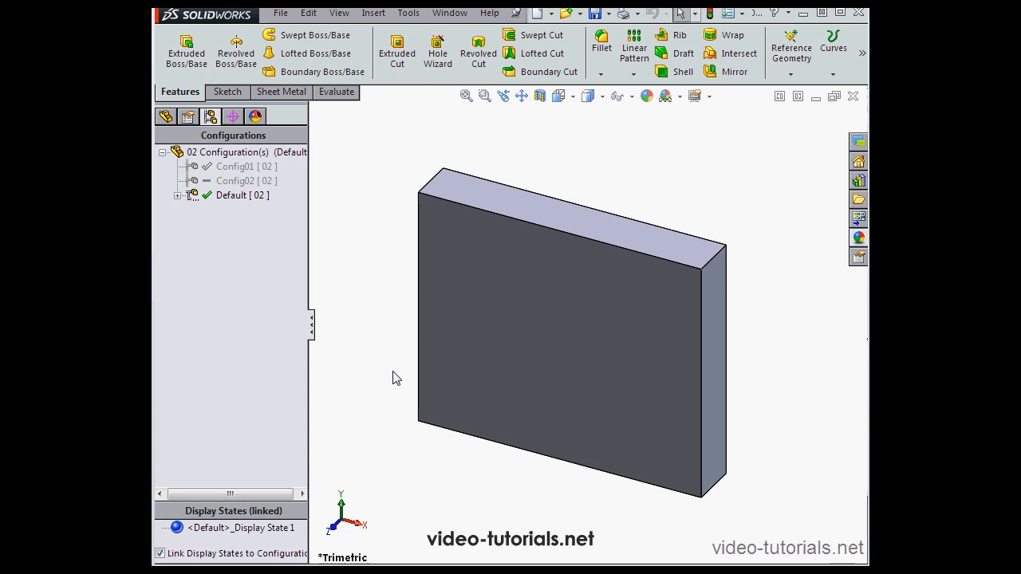
{"action": "mouse_move", "coordinate": [370, 393]}
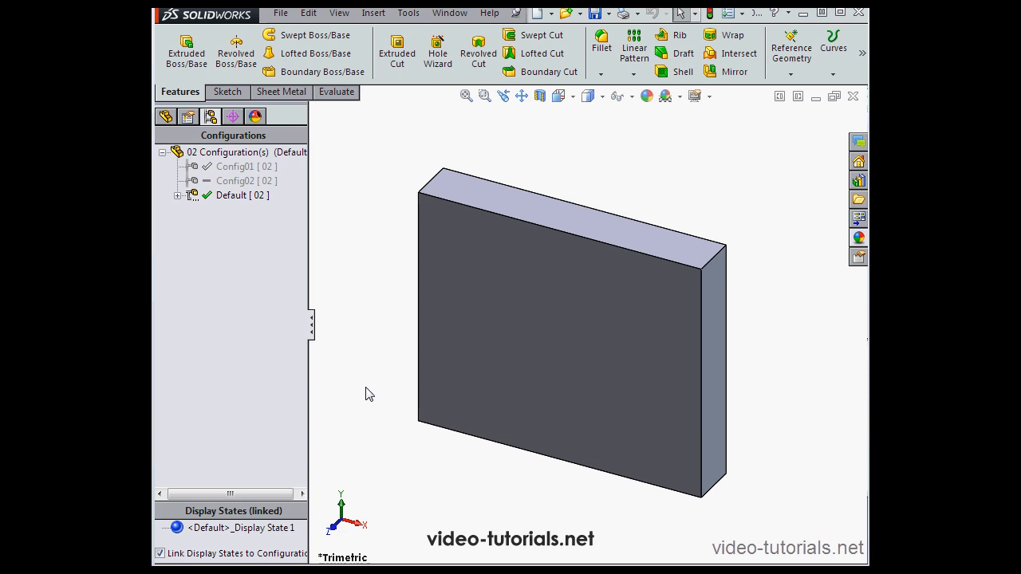
Apply a red RGB 255,0,0 appearance to the block's large front face.
{"action": "left_click", "coordinate": [160, 552]}
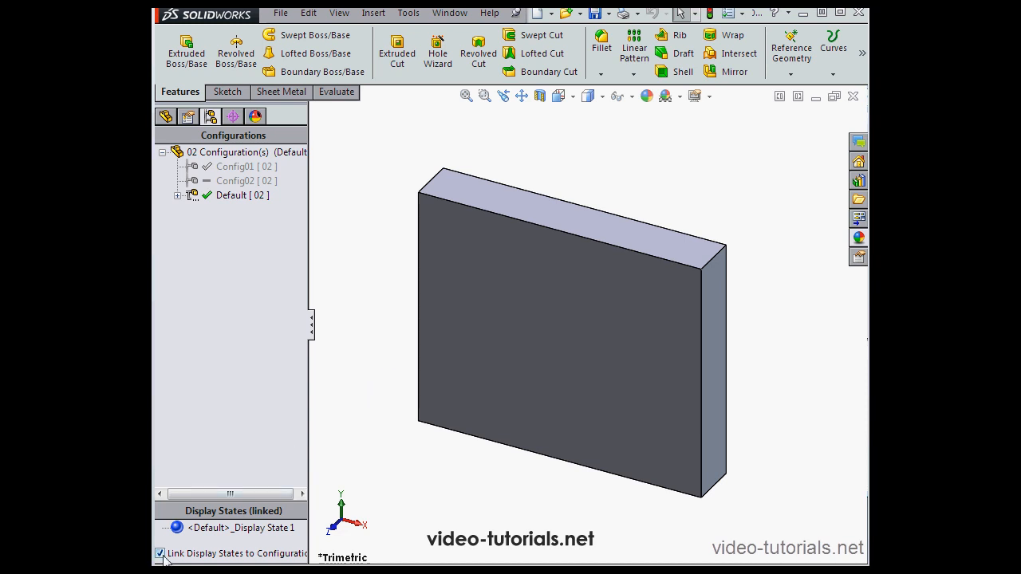
{"action": "mouse_move", "coordinate": [475, 254]}
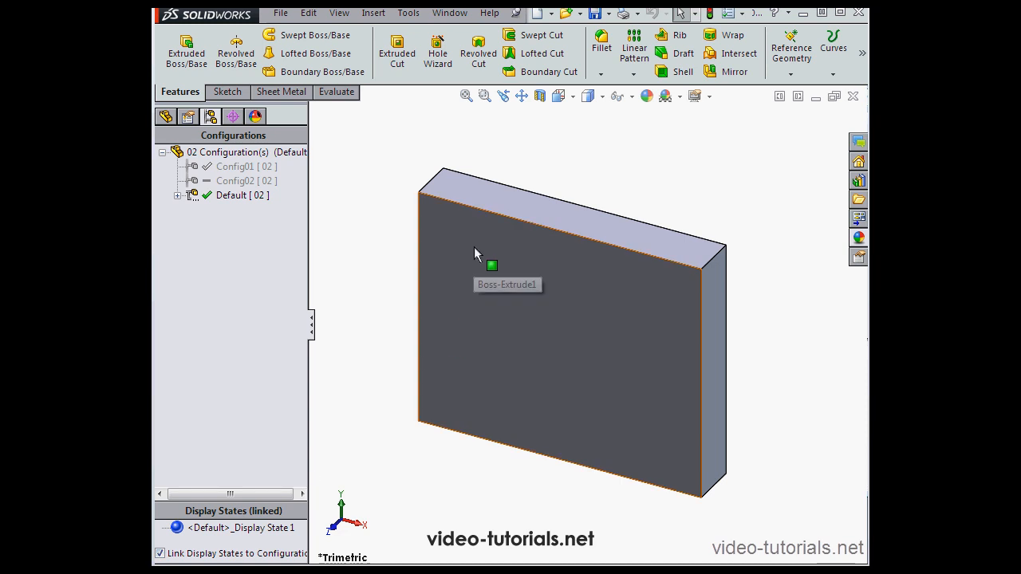
{"action": "right_click", "coordinate": [492, 265]}
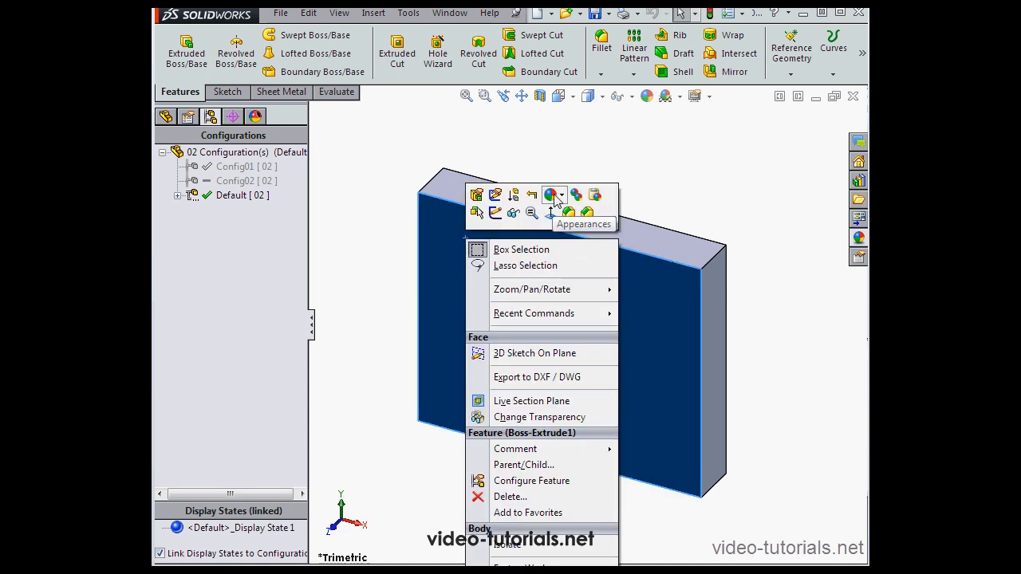
{"action": "left_click", "coordinate": [549, 195]}
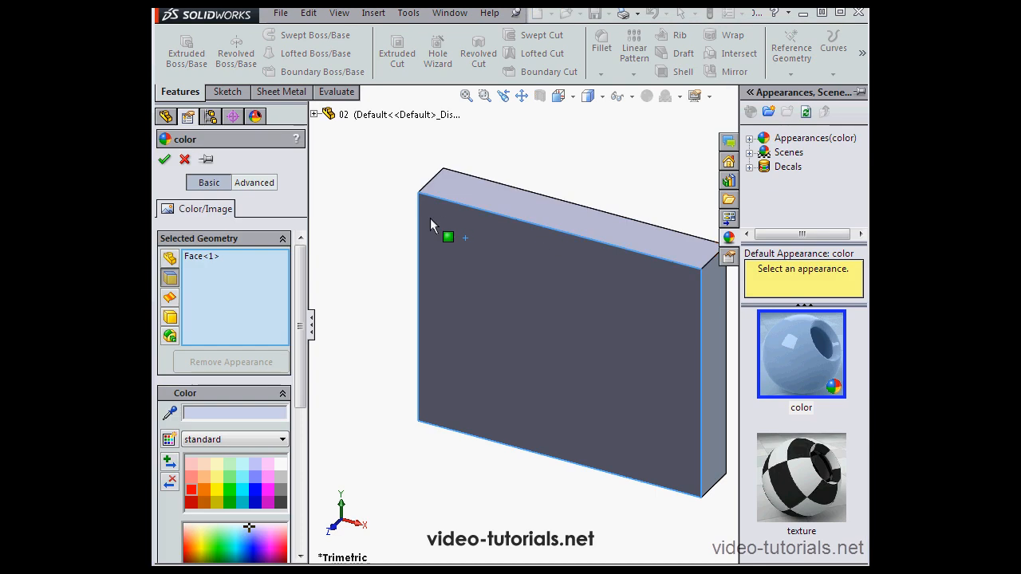
{"action": "mouse_move", "coordinate": [193, 498]}
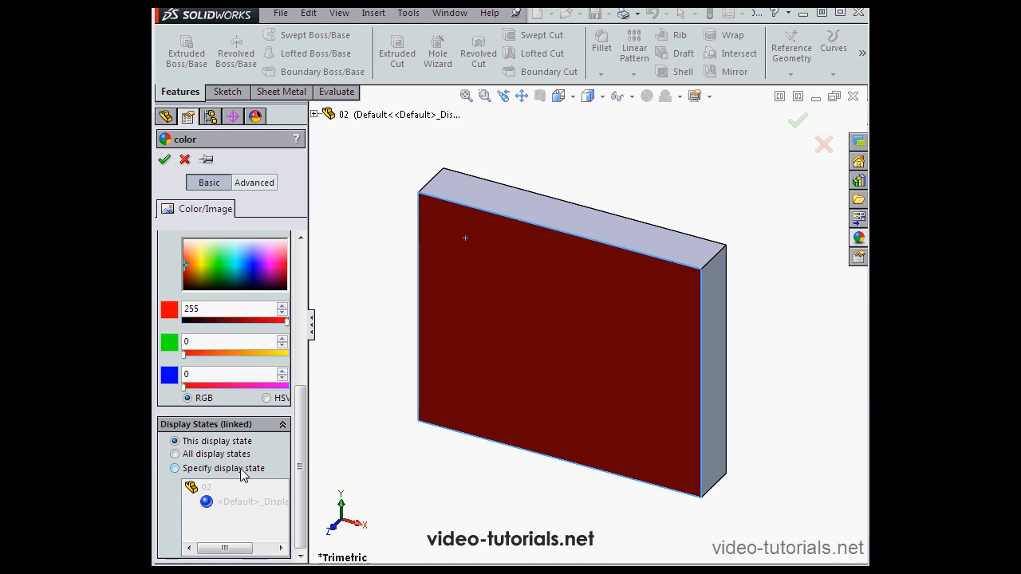
{"action": "left_click", "coordinate": [176, 440]}
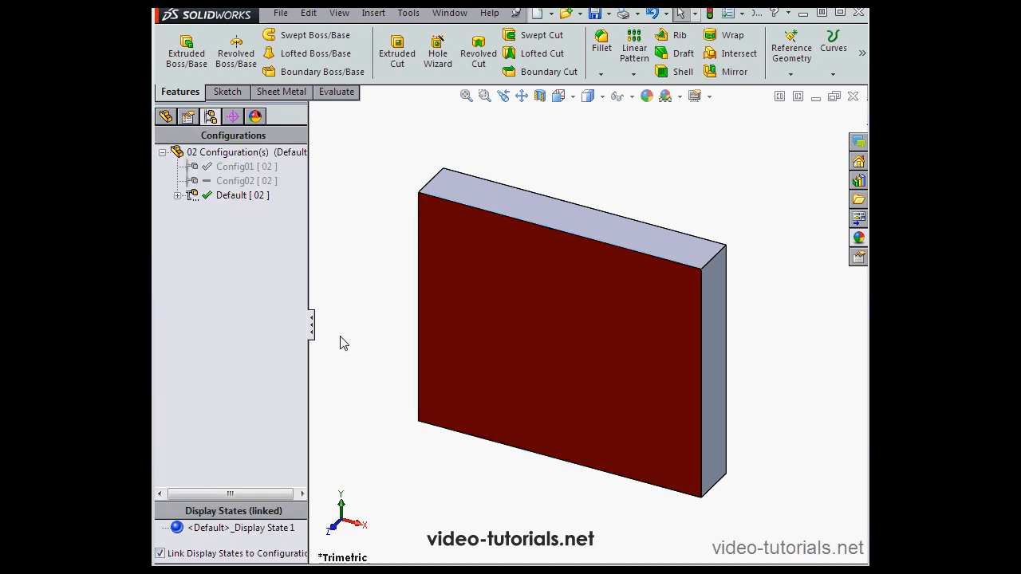
Activate Config02, the rounded plate with the large circular hole.
{"action": "left_click", "coordinate": [245, 180]}
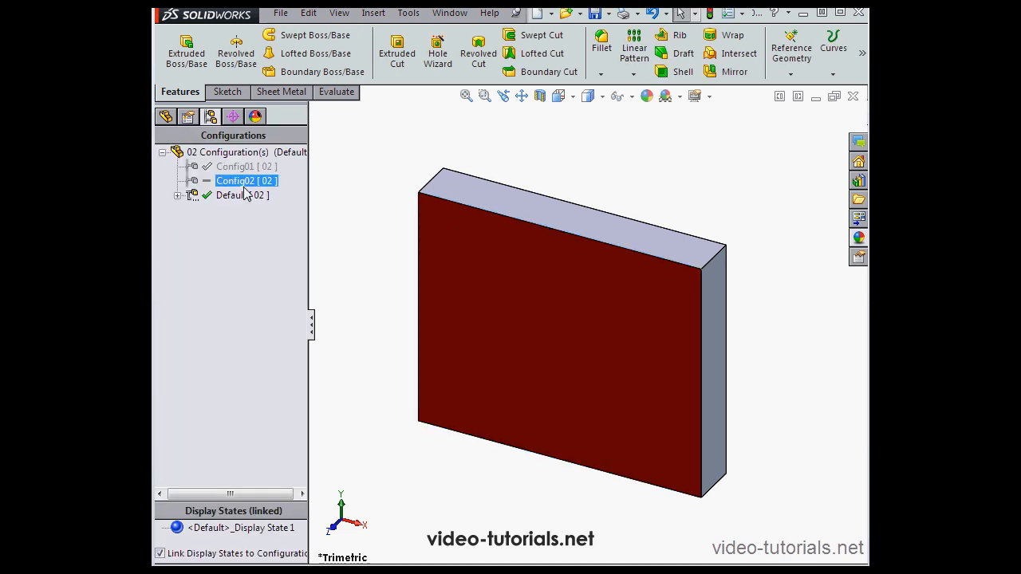
{"action": "double_click", "coordinate": [236, 180]}
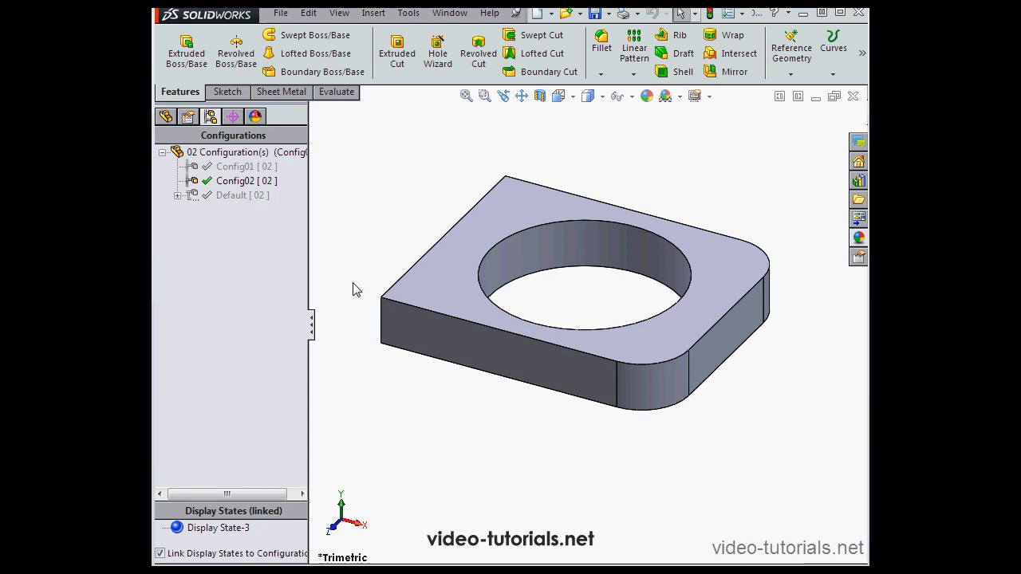
{"action": "mouse_move", "coordinate": [360, 289]}
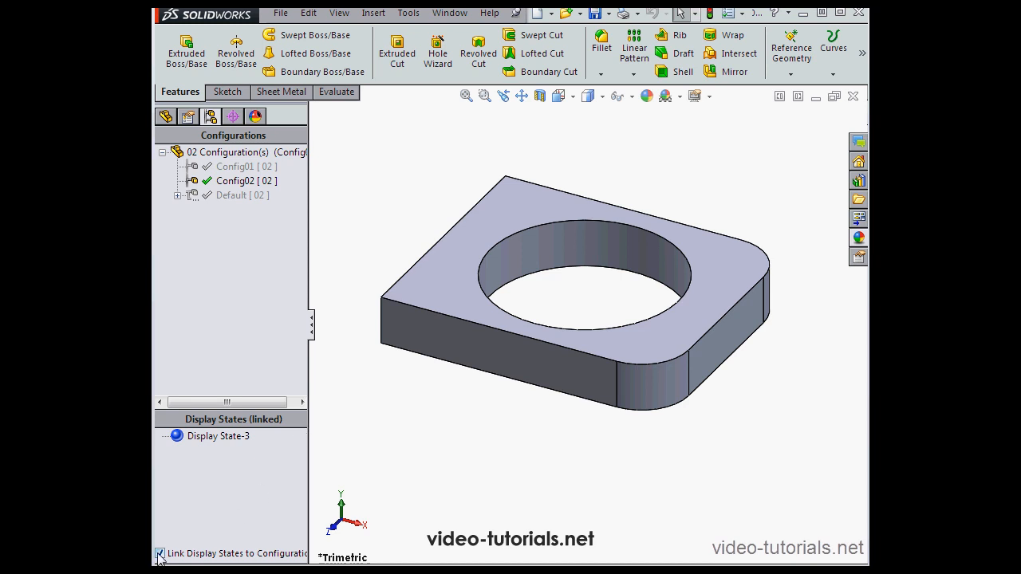
{"action": "left_click", "coordinate": [160, 553]}
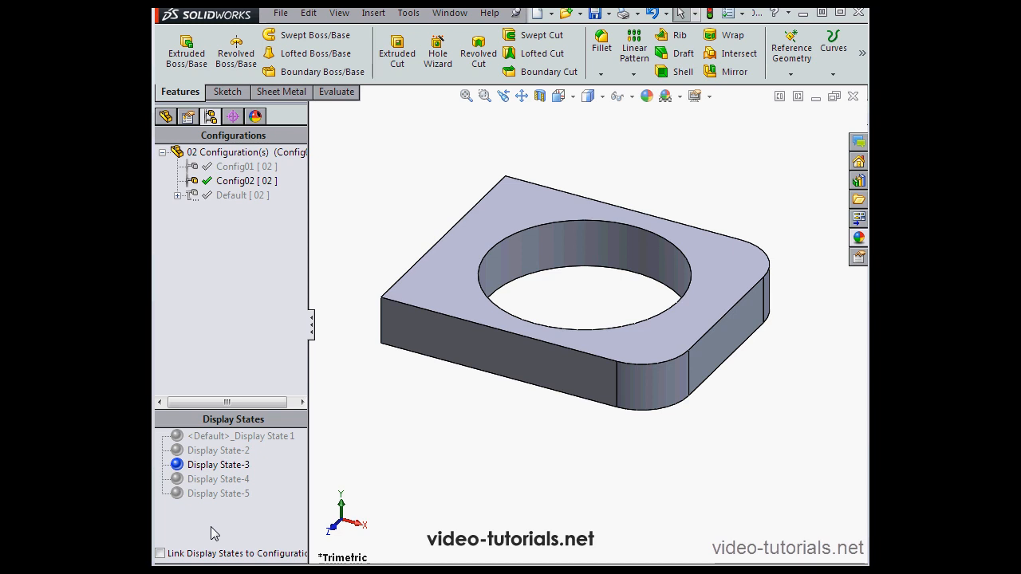
{"action": "mouse_move", "coordinate": [226, 528]}
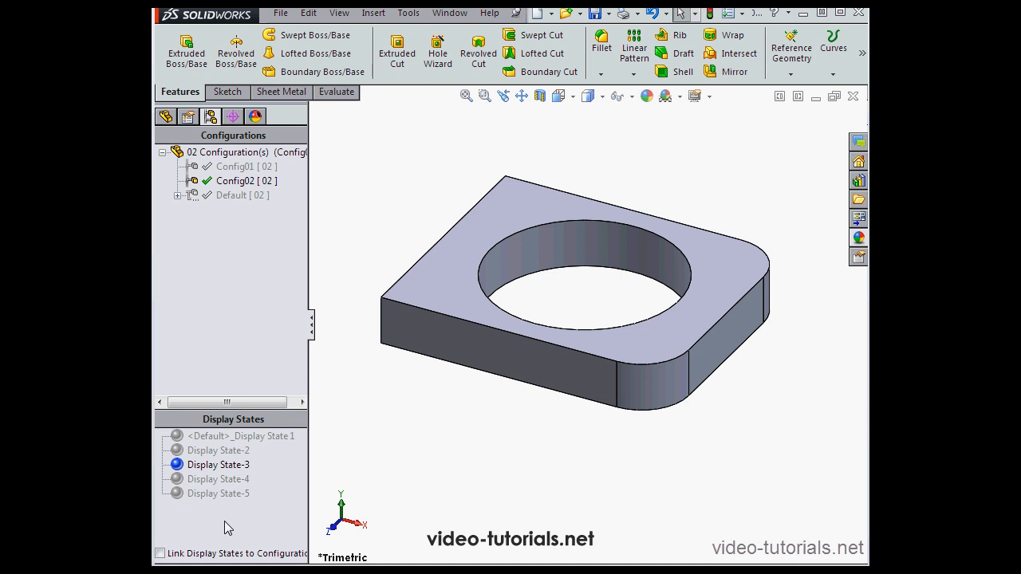
{"action": "left_click", "coordinate": [239, 435]}
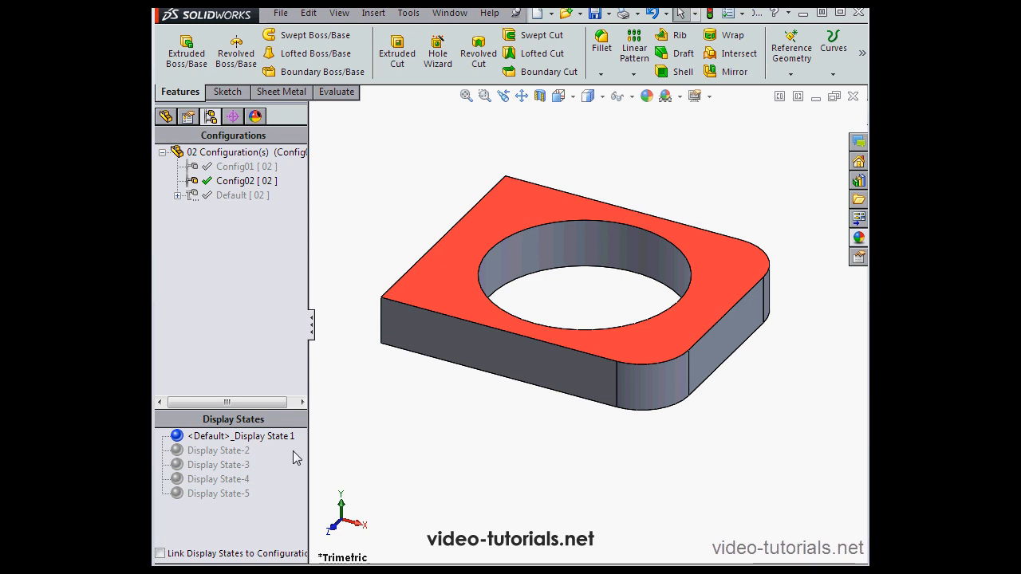
{"action": "left_click", "coordinate": [217, 464]}
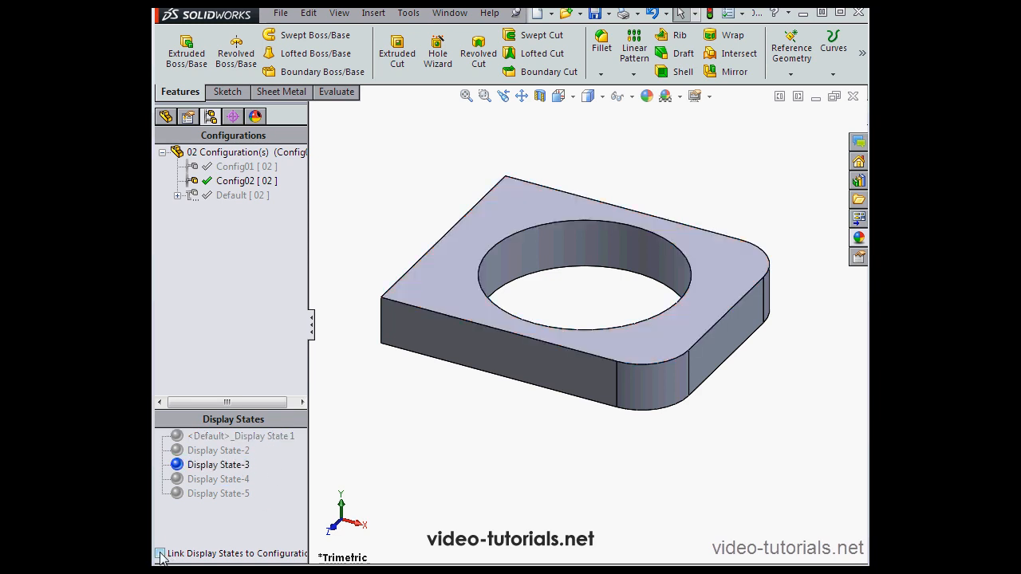
{"action": "left_click", "coordinate": [160, 554]}
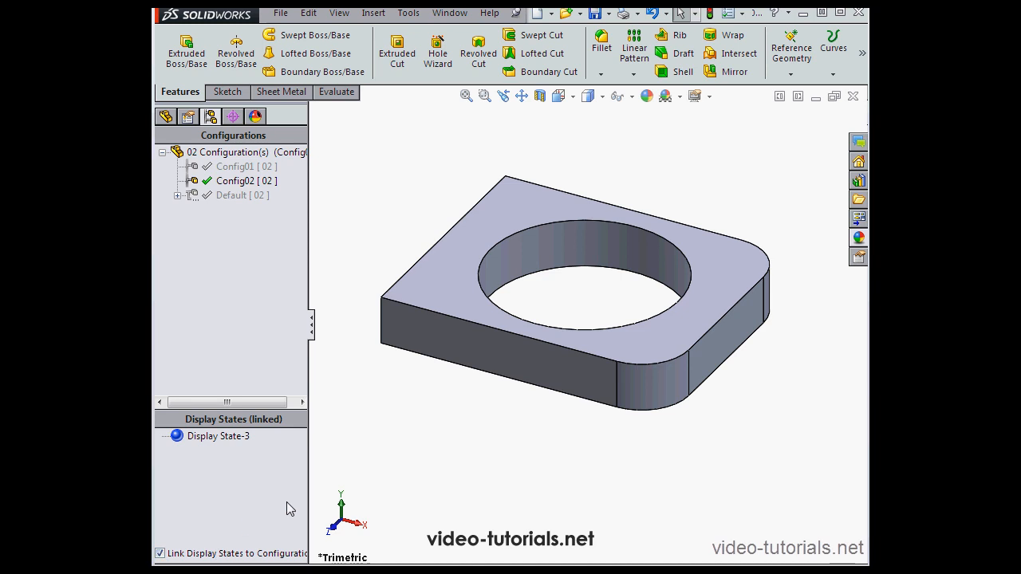
{"action": "mouse_move", "coordinate": [312, 469]}
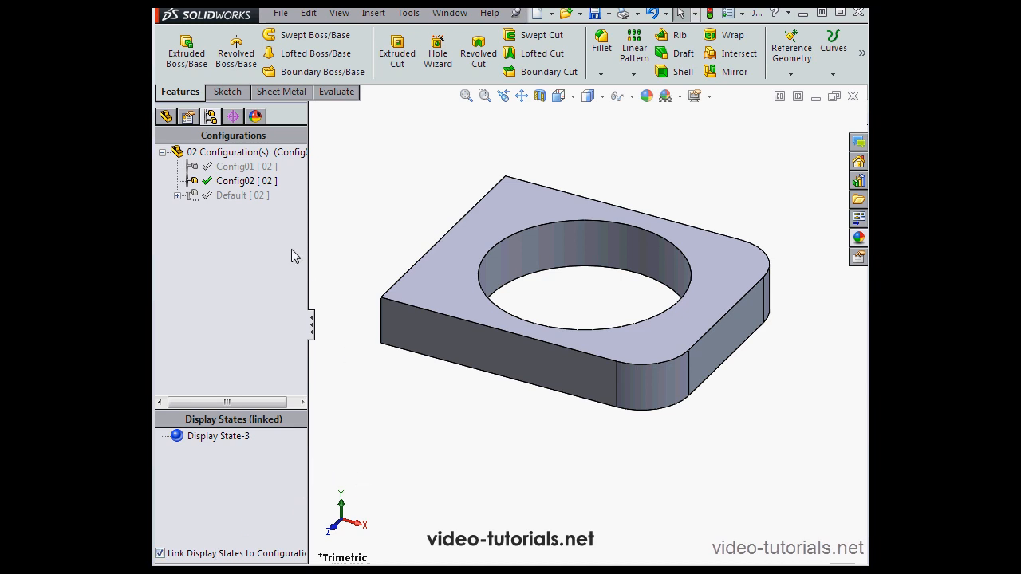
Reactivate the Default configuration with the red-faced upright block.
{"action": "double_click", "coordinate": [239, 165]}
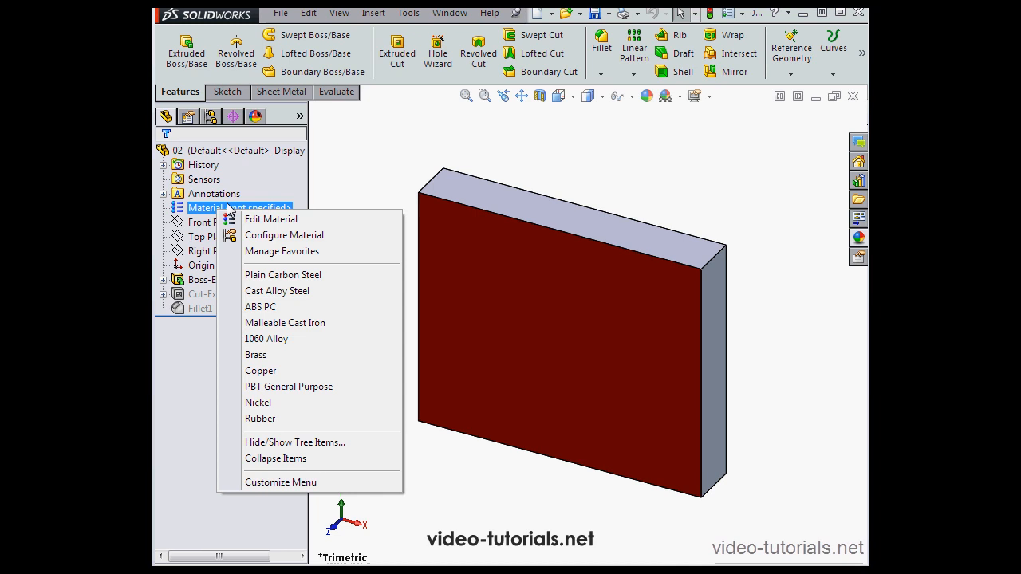
{"action": "mouse_move", "coordinate": [284, 322]}
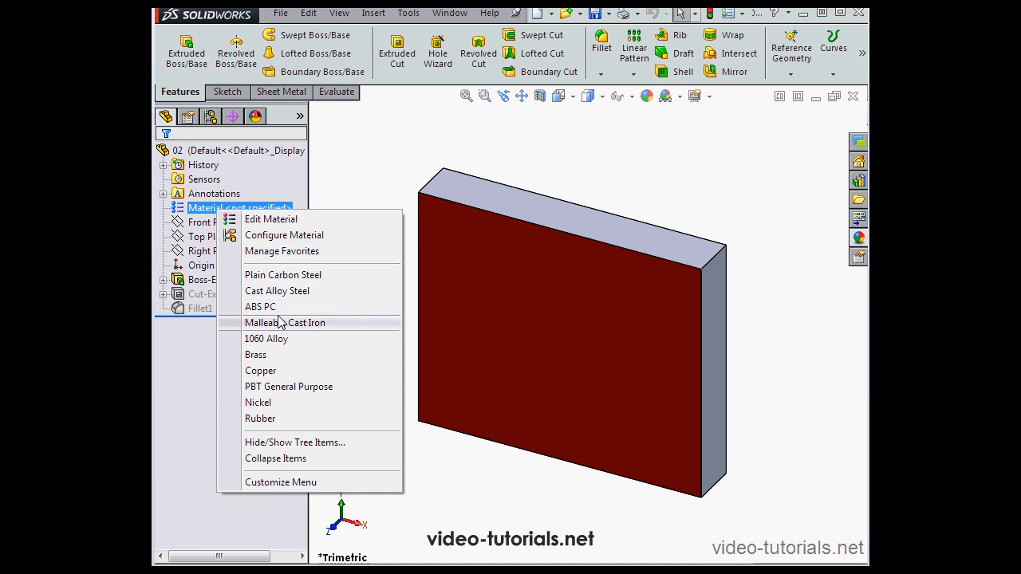
{"action": "mouse_move", "coordinate": [274, 354]}
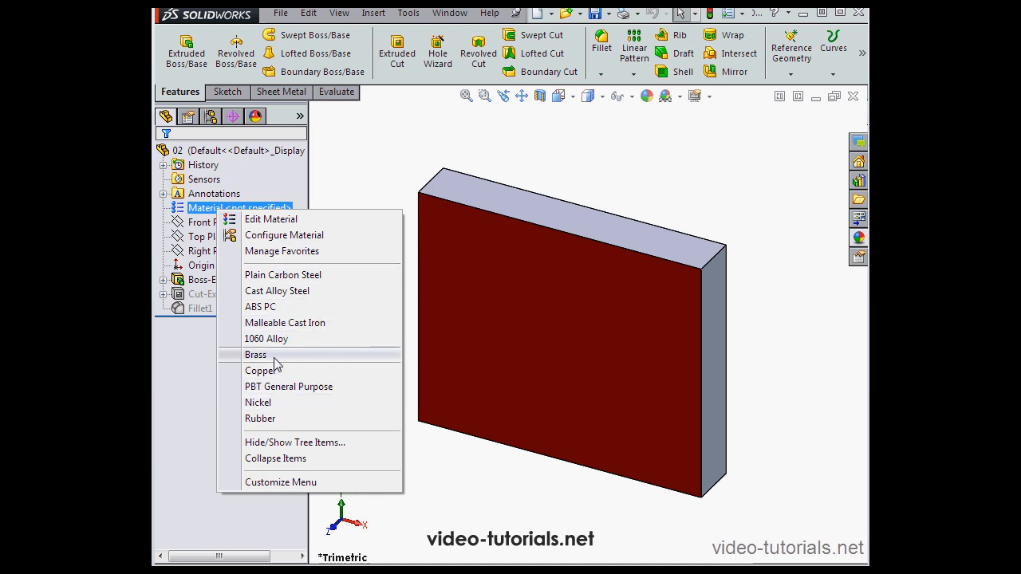
{"action": "mouse_move", "coordinate": [281, 223]}
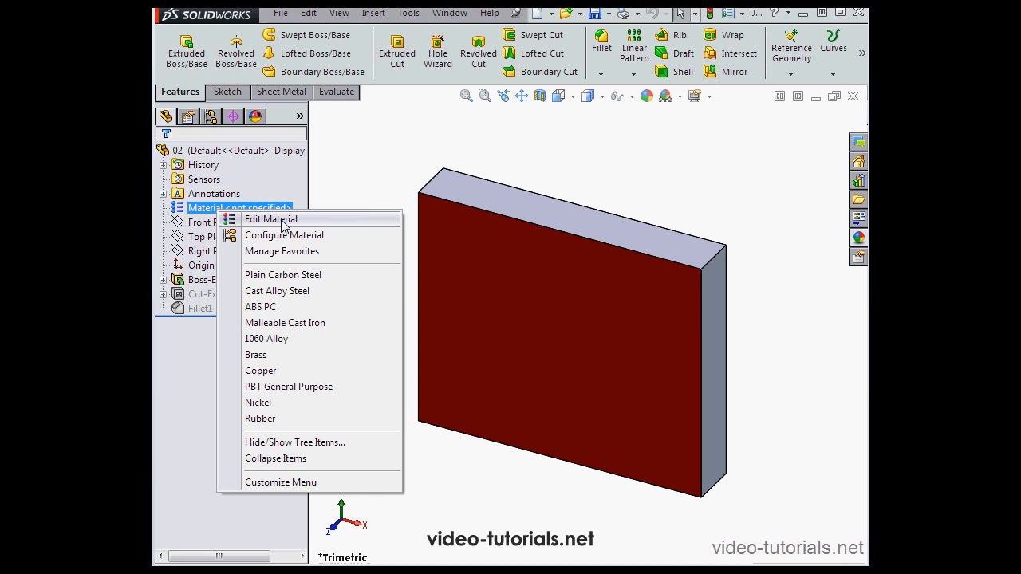
Browse a steel material in the library, then cancel so the material stays unspecified.
{"action": "left_click", "coordinate": [271, 220]}
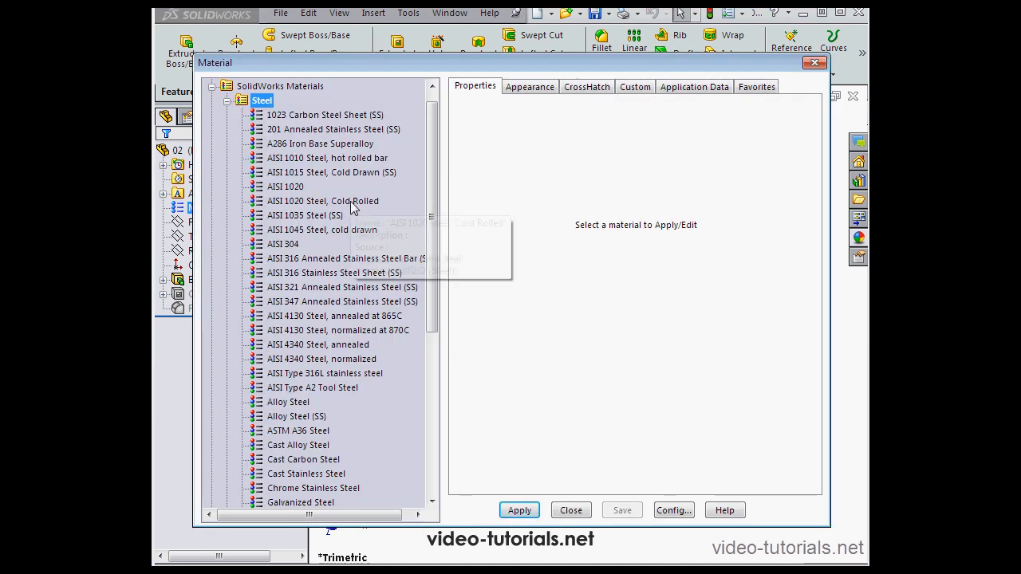
{"action": "mouse_move", "coordinate": [295, 188]}
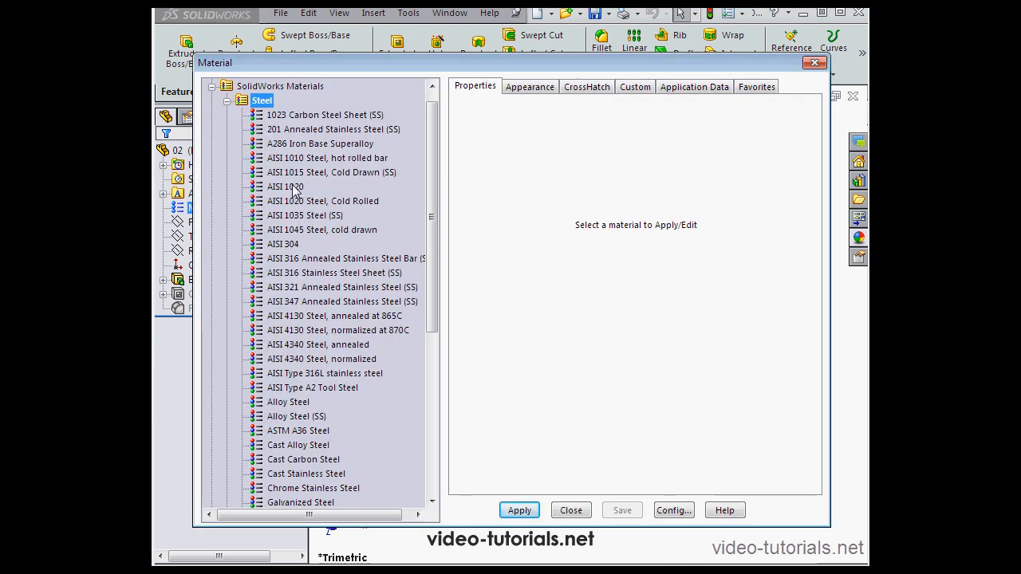
{"action": "left_click", "coordinate": [284, 185]}
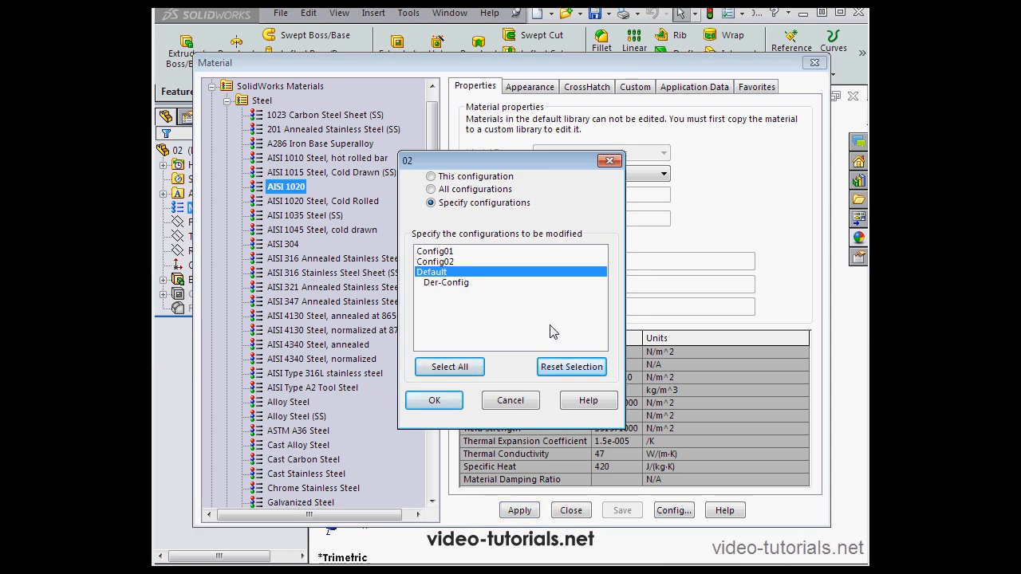
{"action": "mouse_move", "coordinate": [512, 277]}
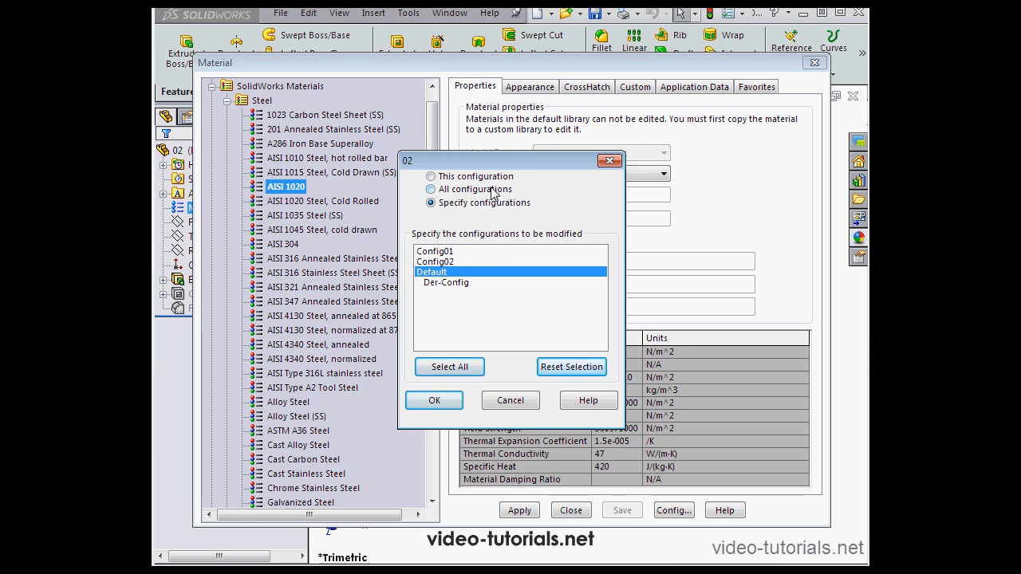
{"action": "mouse_move", "coordinate": [488, 198]}
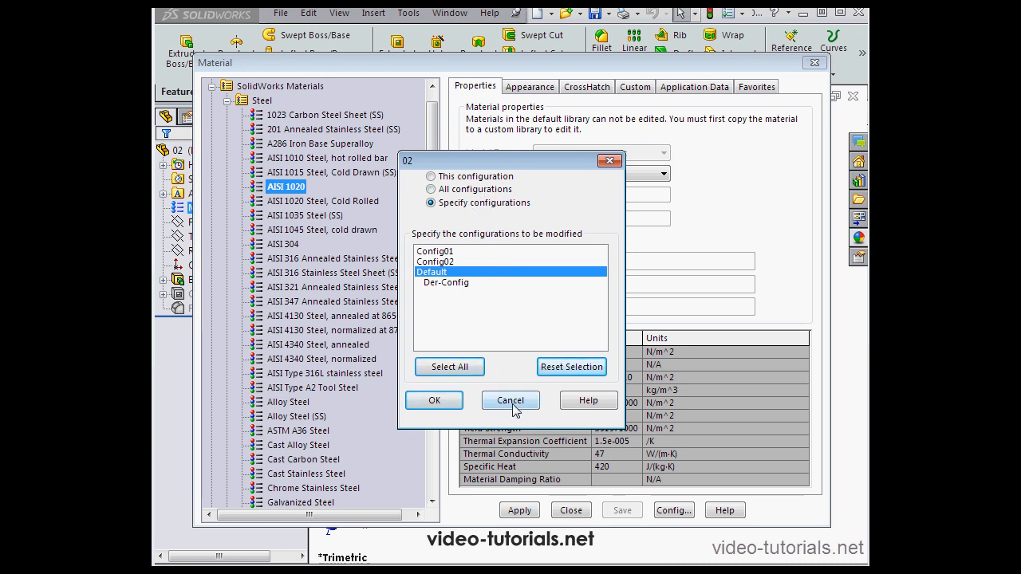
{"action": "left_click", "coordinate": [511, 399]}
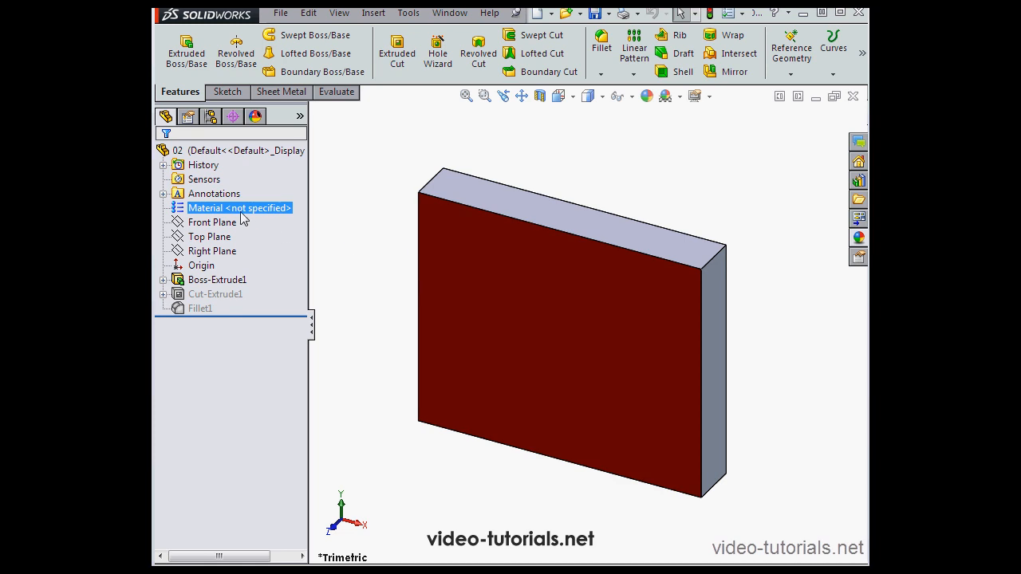
Open Configure Material and save the per-configuration table under the name Material.
{"action": "right_click", "coordinate": [237, 207]}
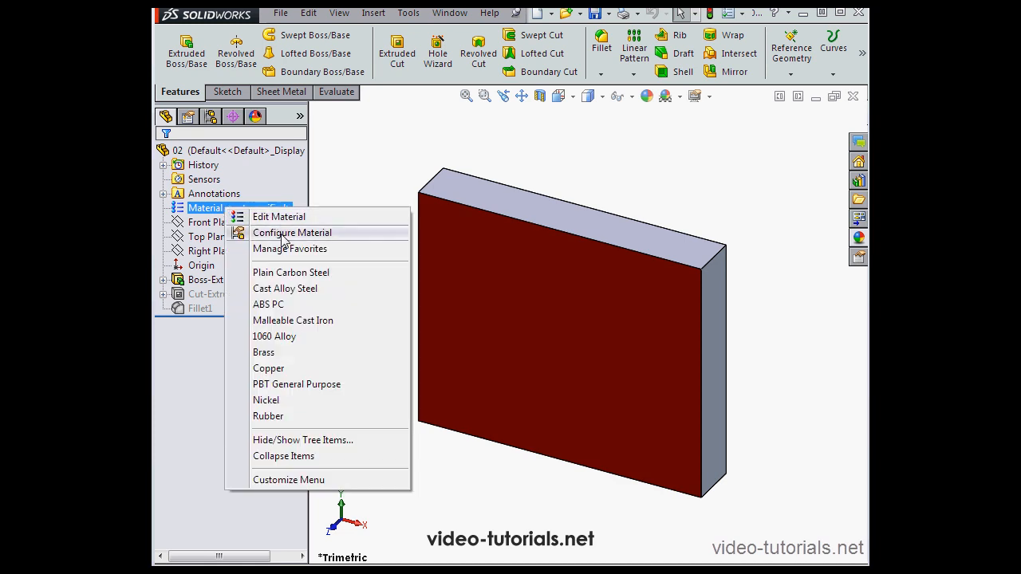
{"action": "left_click", "coordinate": [292, 233]}
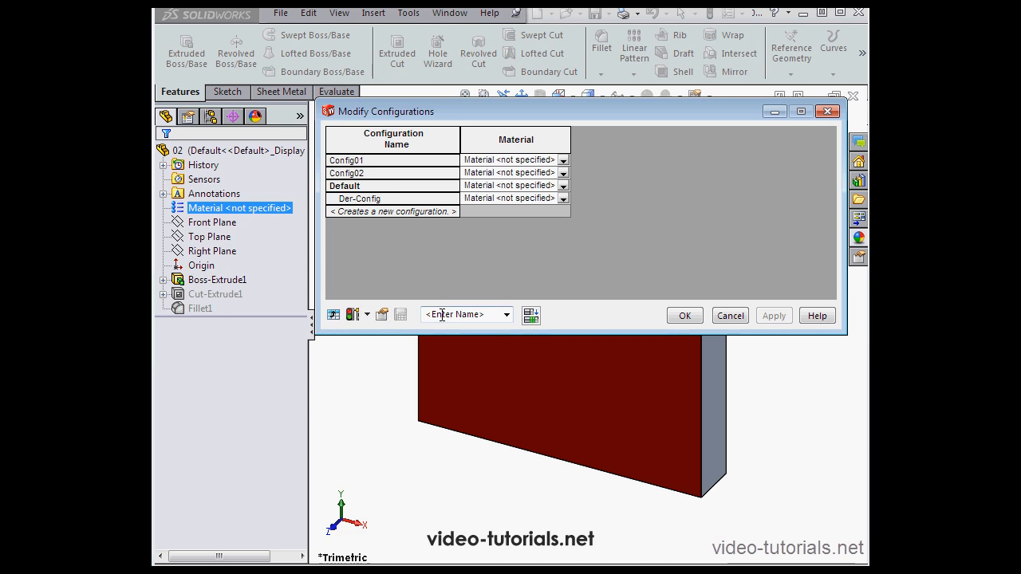
{"action": "type", "text": "M"}
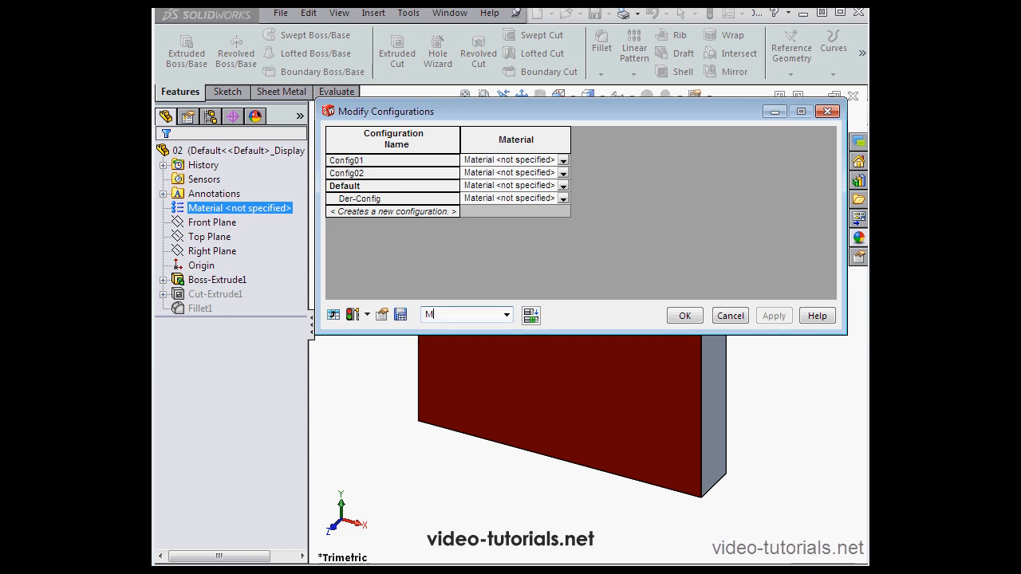
{"action": "type", "text": "aterial"}
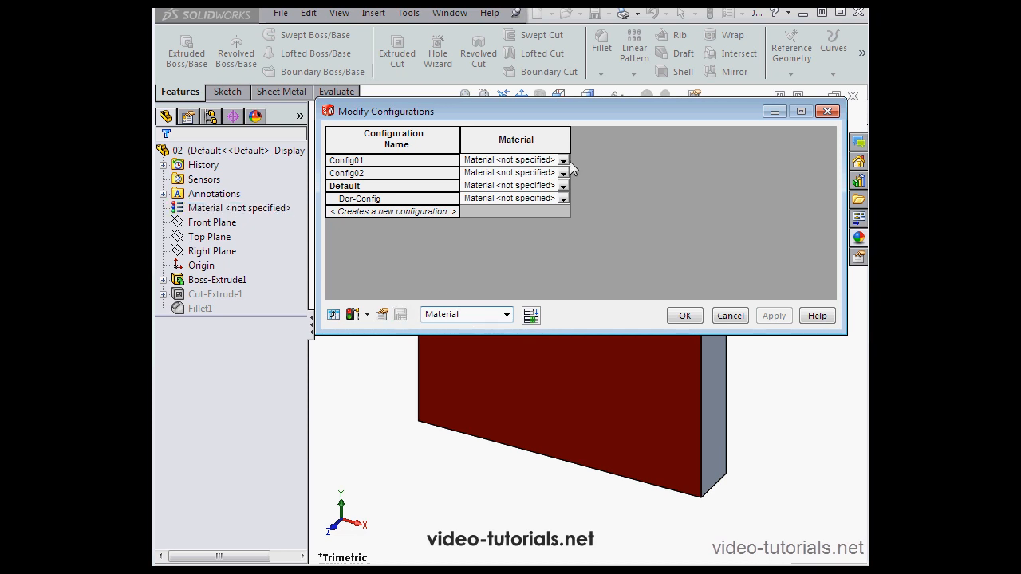
{"action": "left_click", "coordinate": [561, 160]}
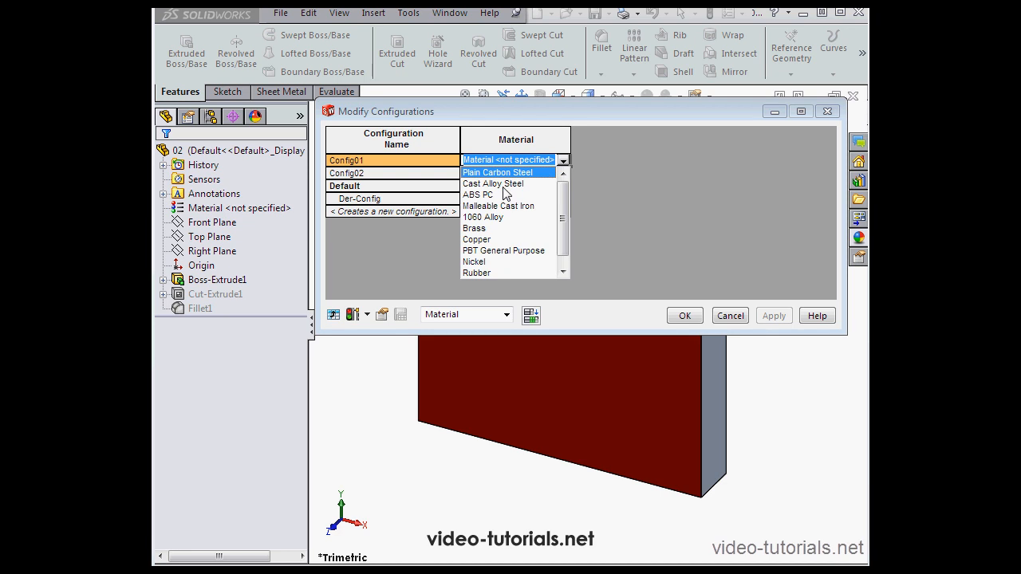
{"action": "mouse_move", "coordinate": [484, 201]}
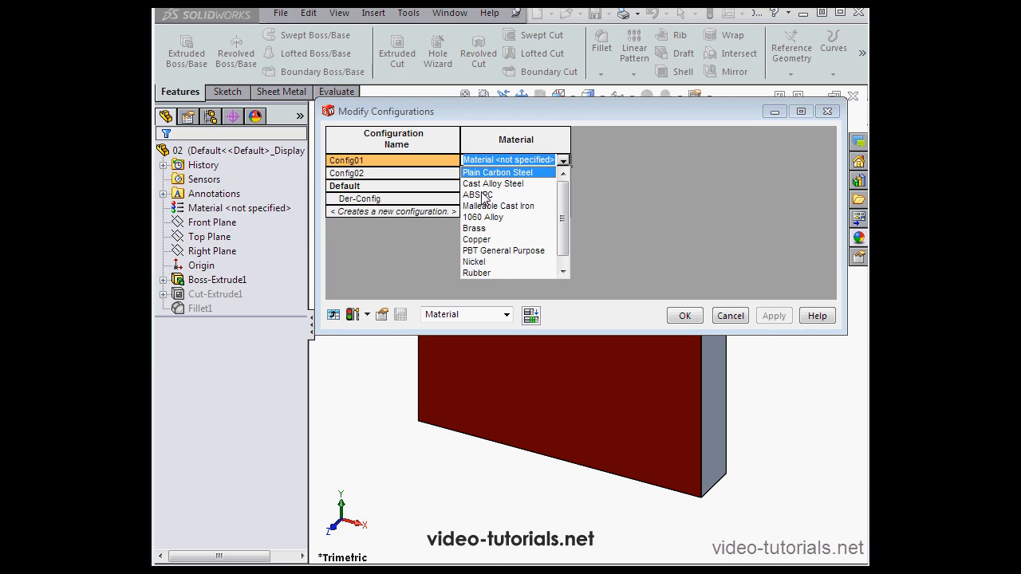
Assign ABS PC to Config01 and Chrome Stainless Steel (from the full library) to Config02.
{"action": "left_click", "coordinate": [477, 195]}
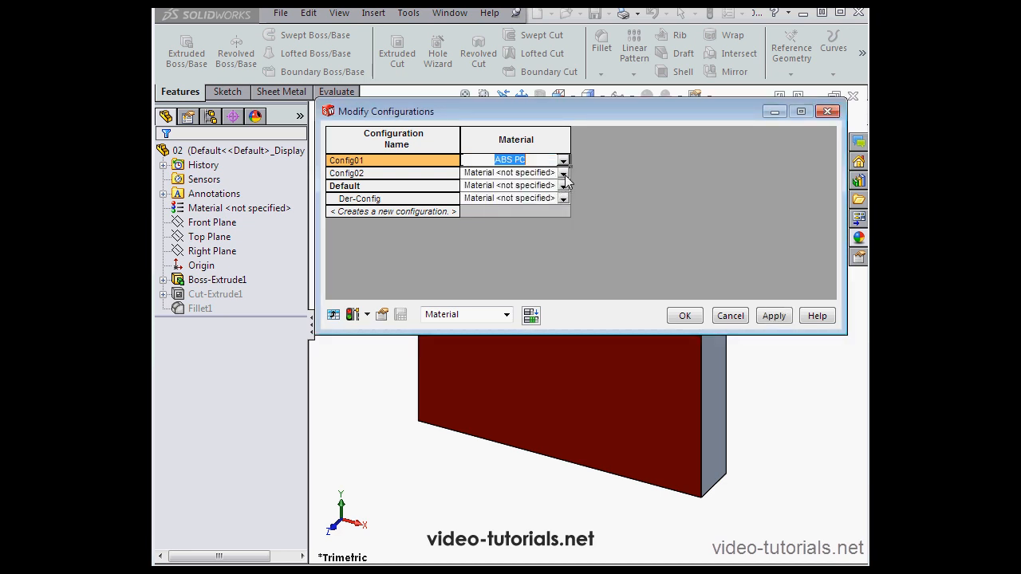
{"action": "left_click", "coordinate": [564, 172]}
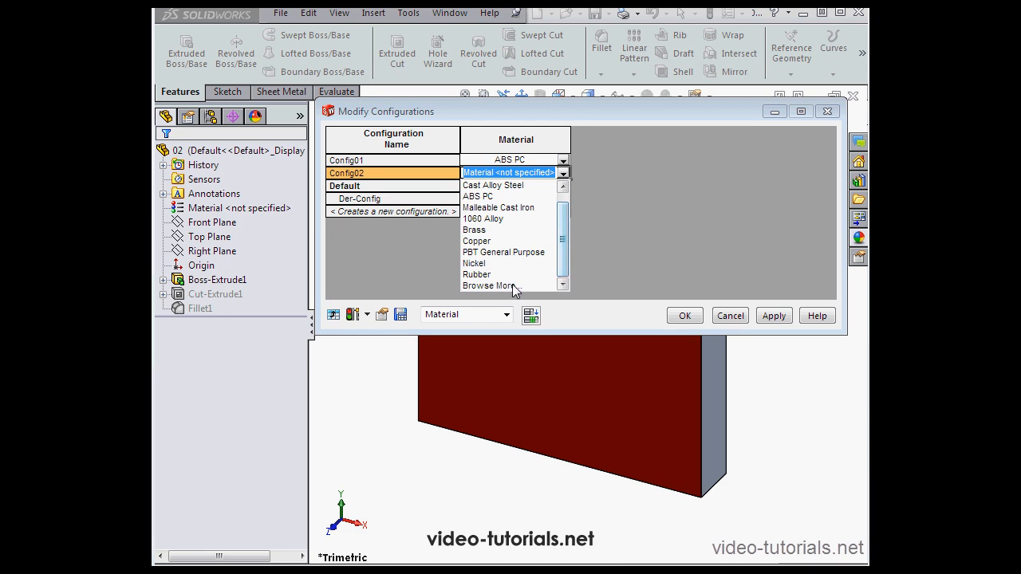
{"action": "left_click", "coordinate": [488, 285]}
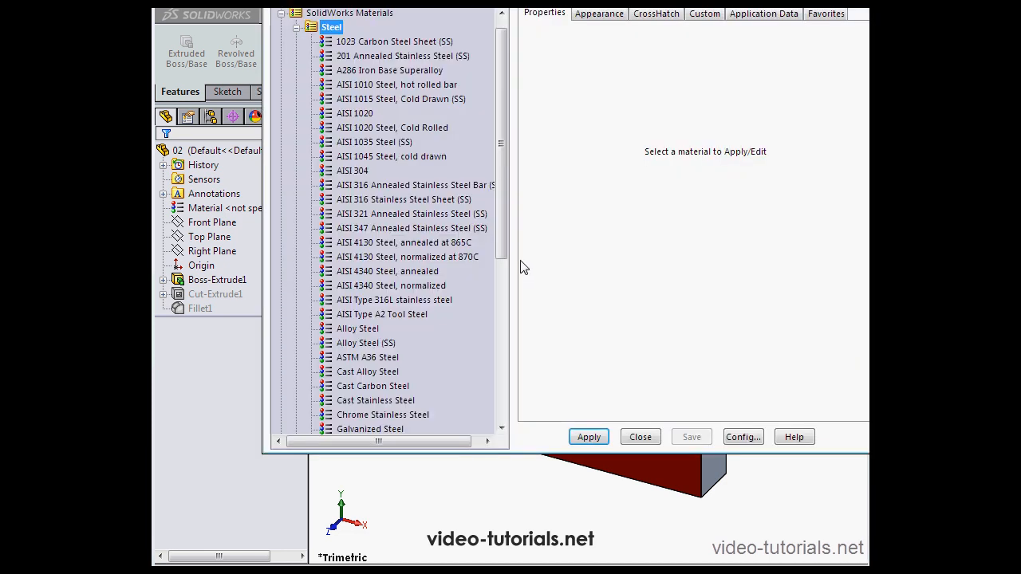
{"action": "scroll", "scroll_direction": "down", "scroll_amount": 3}
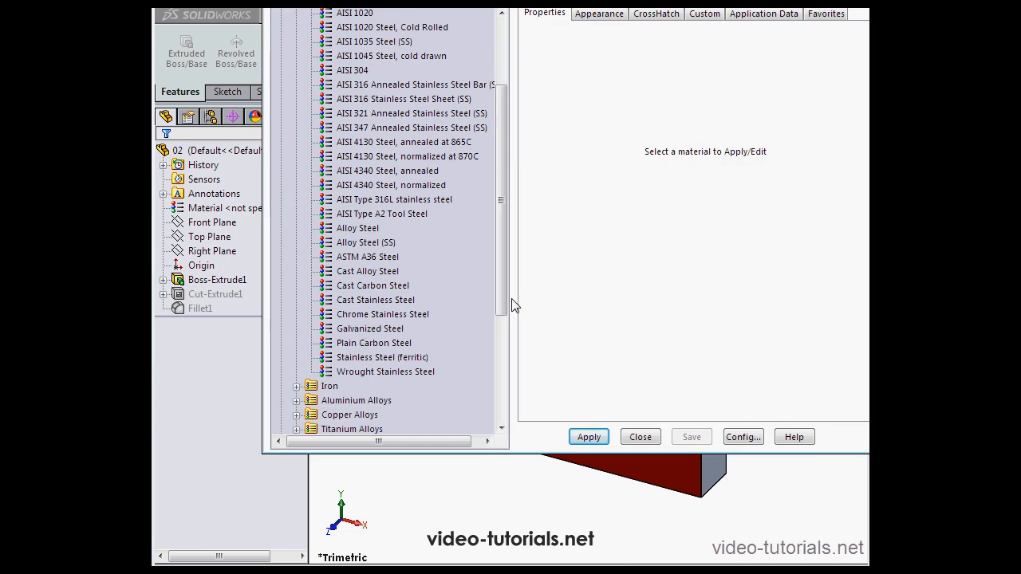
{"action": "left_click", "coordinate": [382, 313]}
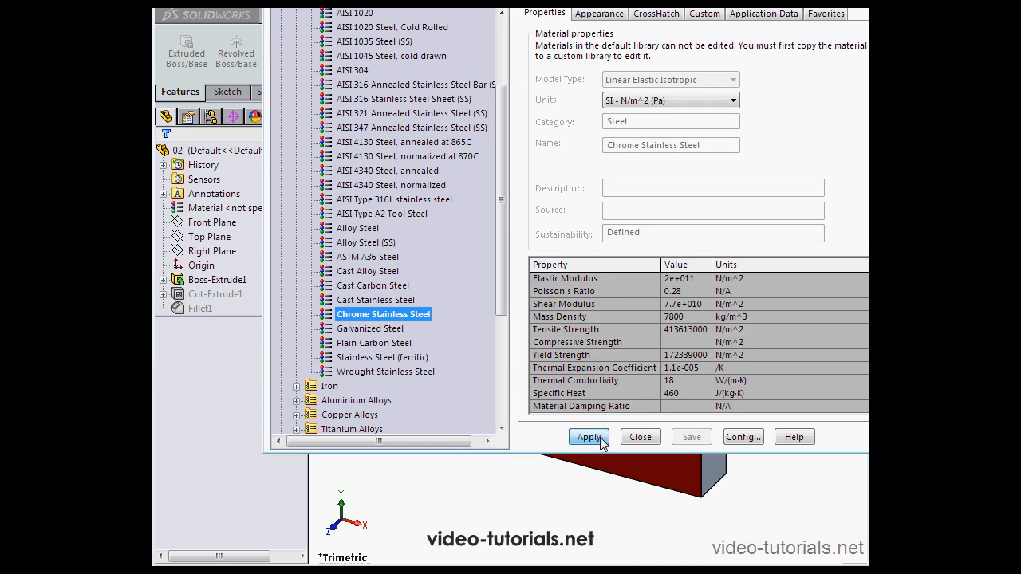
{"action": "left_click", "coordinate": [589, 437]}
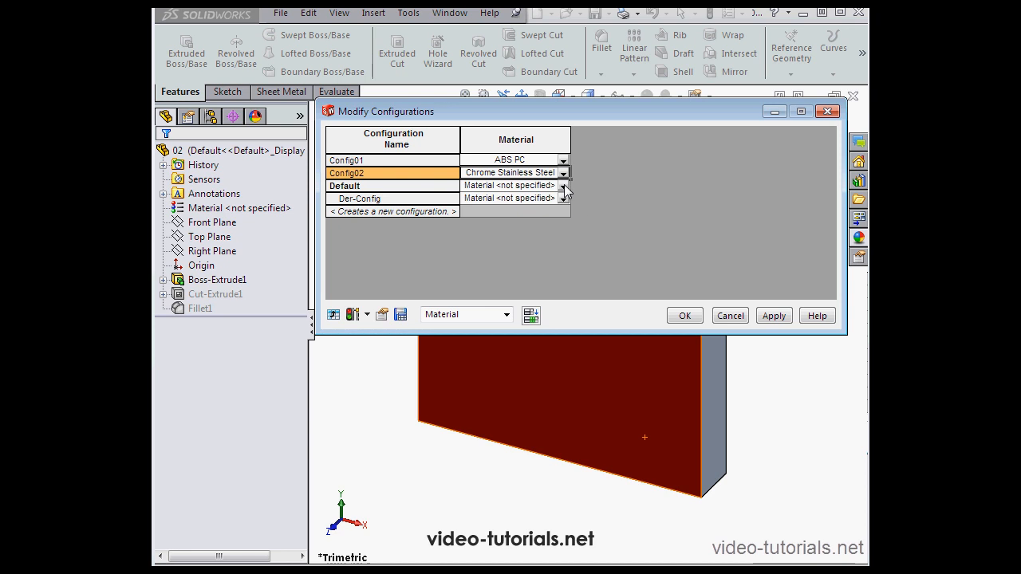
Assign Copper to Default, then apply the materials and close the table.
{"action": "left_click", "coordinate": [561, 185]}
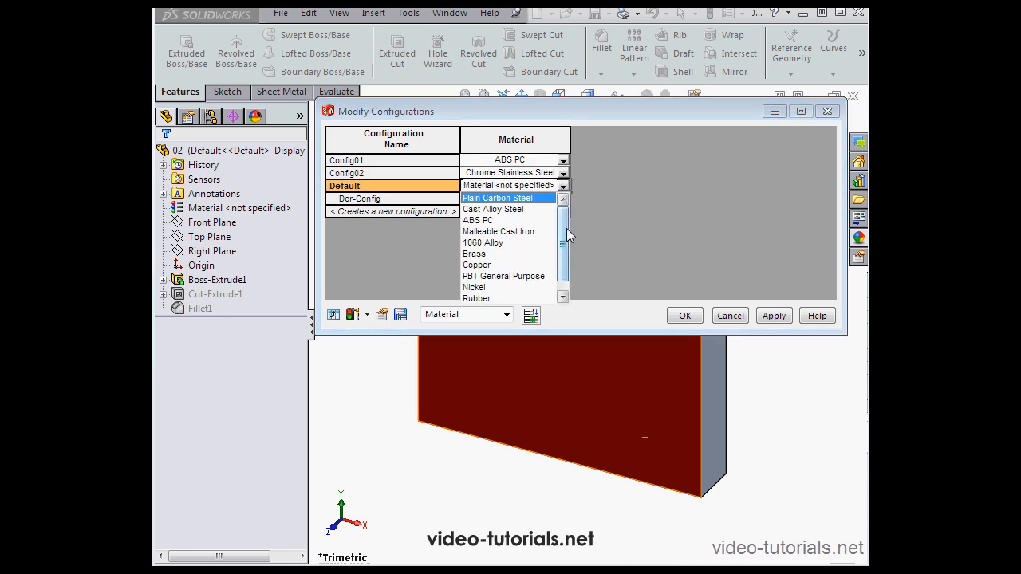
{"action": "left_click", "coordinate": [475, 265]}
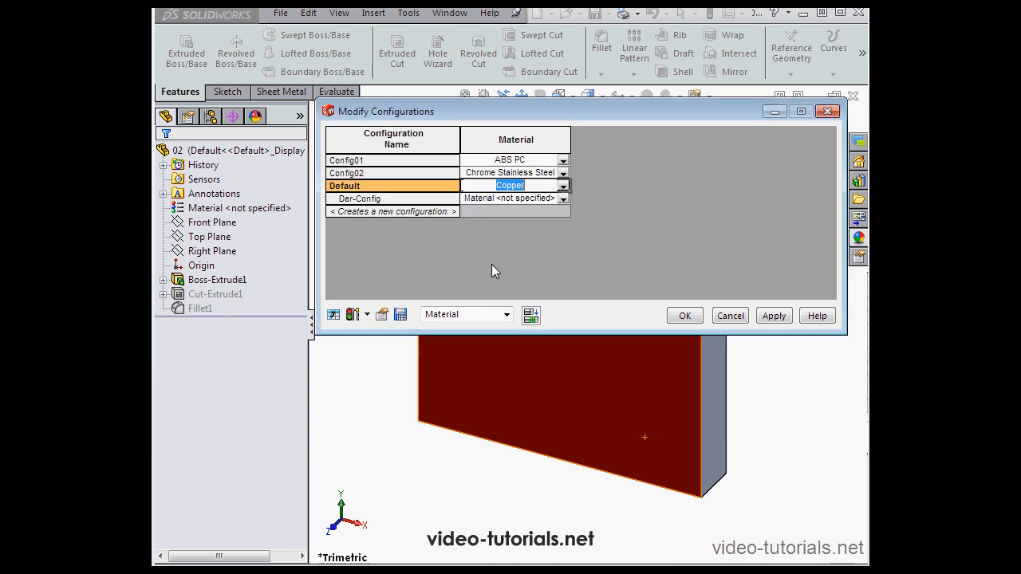
{"action": "left_click", "coordinate": [772, 316]}
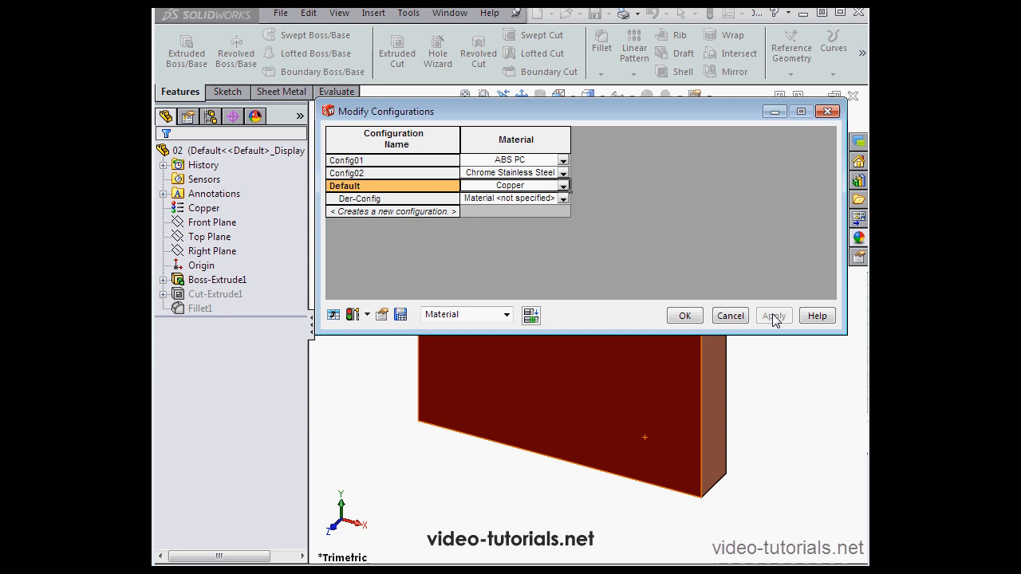
{"action": "mouse_move", "coordinate": [517, 309]}
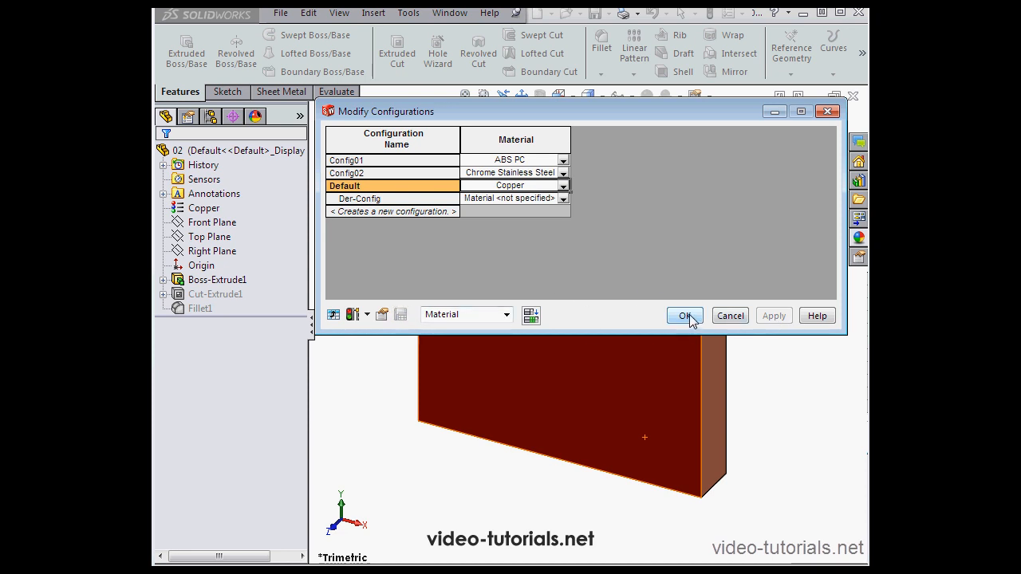
{"action": "left_click", "coordinate": [682, 316]}
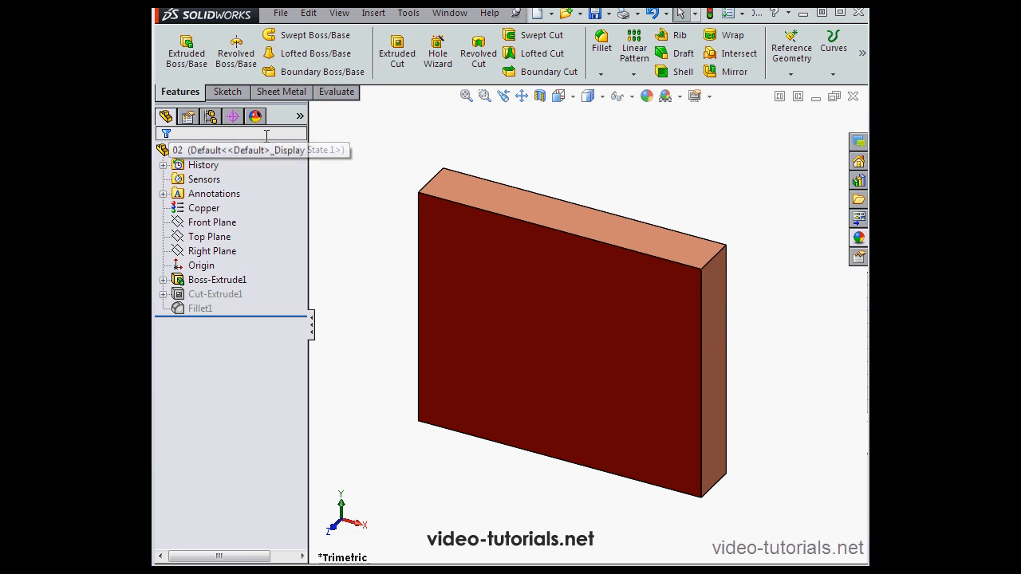
Preview Config01 in the ConfigurationManager, then reactivate the Default configuration.
{"action": "left_click", "coordinate": [232, 117]}
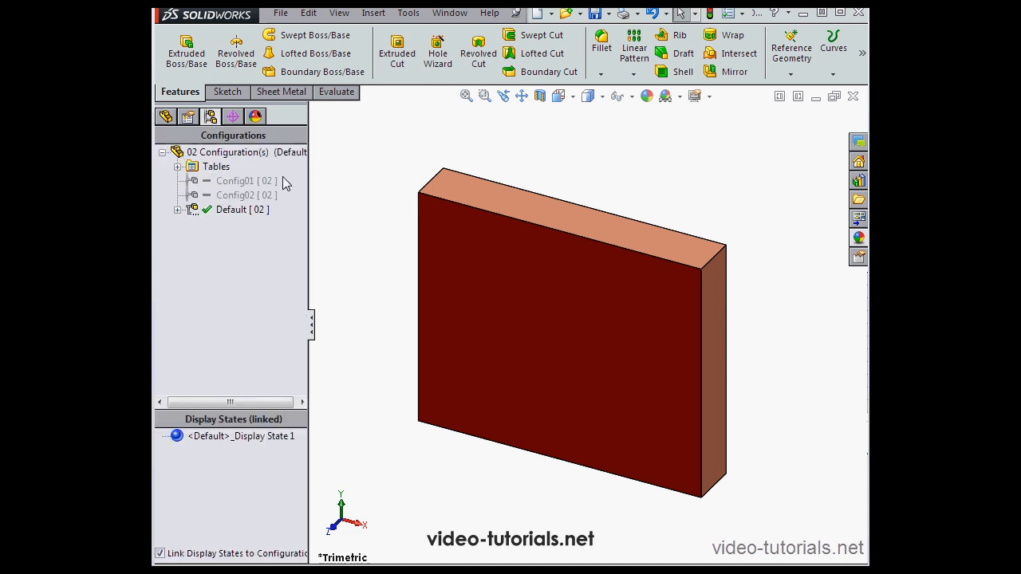
{"action": "double_click", "coordinate": [233, 181]}
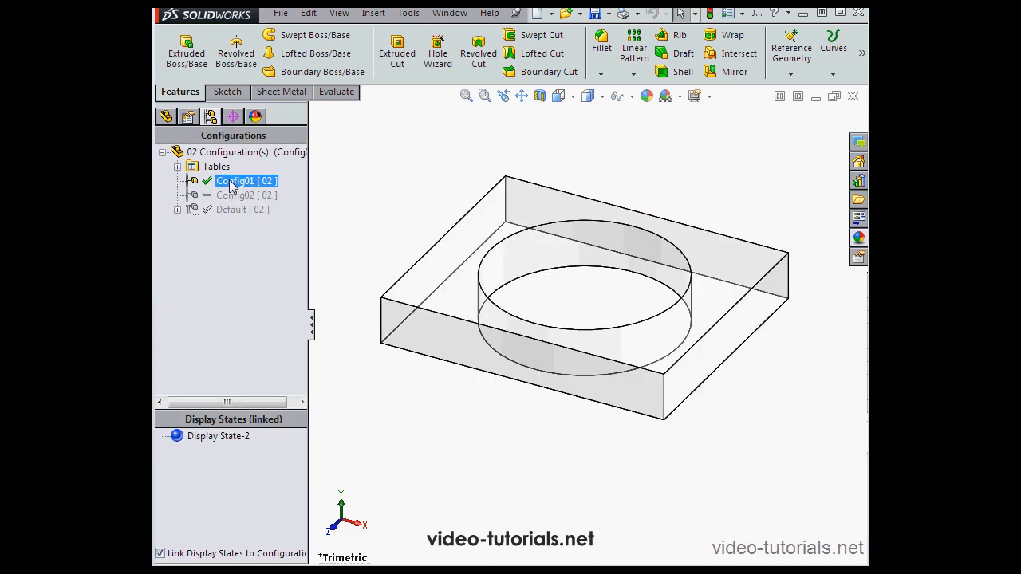
{"action": "double_click", "coordinate": [236, 195]}
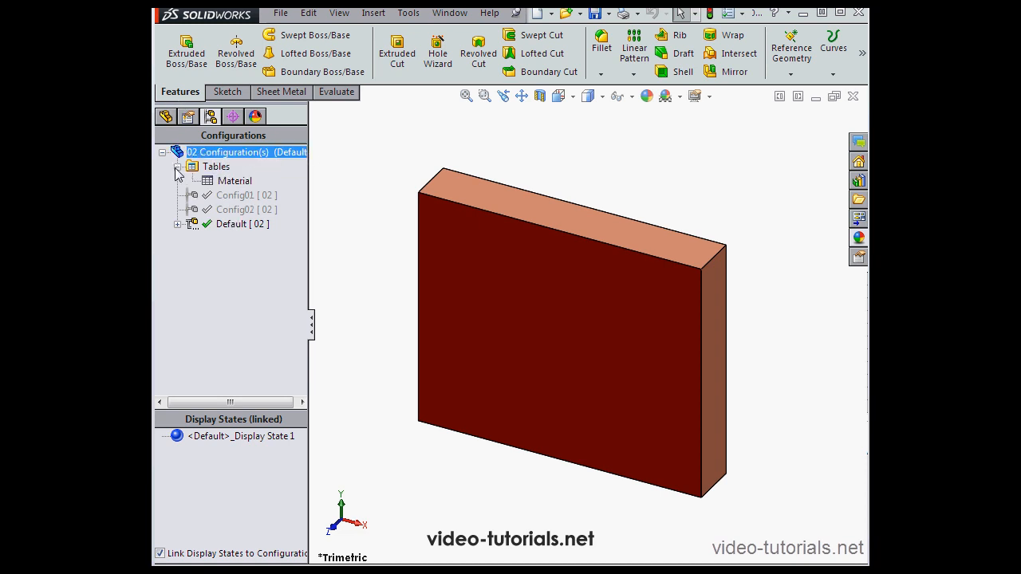
Reopen the saved Material table, give Config02 Rubber, apply and close it.
{"action": "left_click", "coordinate": [236, 180]}
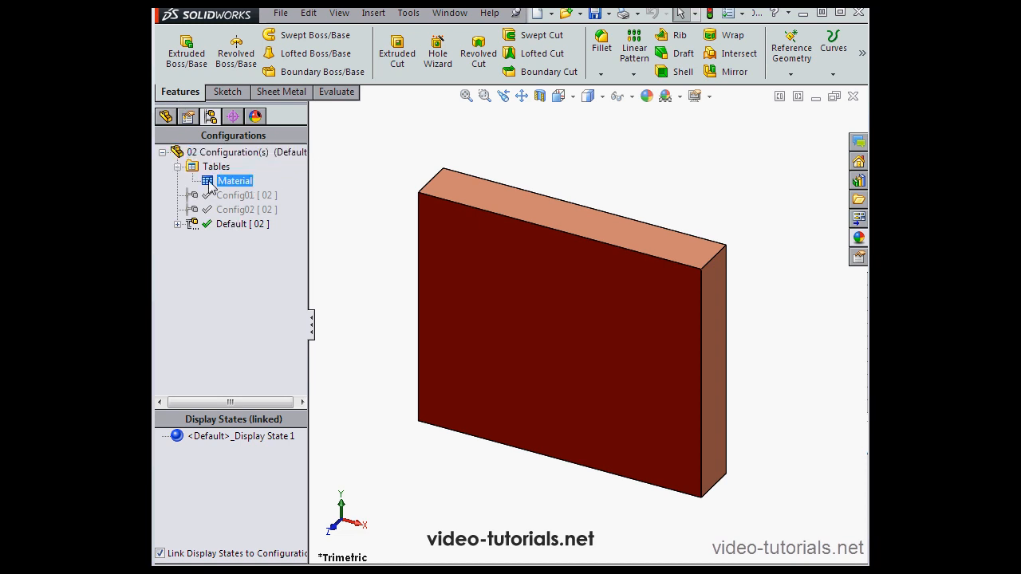
{"action": "double_click", "coordinate": [236, 181]}
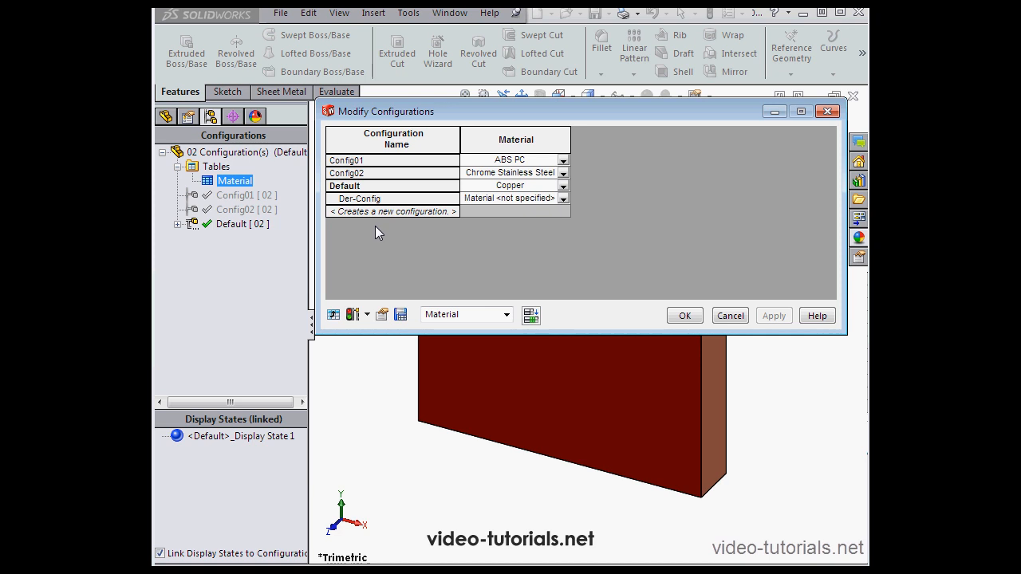
{"action": "left_click", "coordinate": [563, 173]}
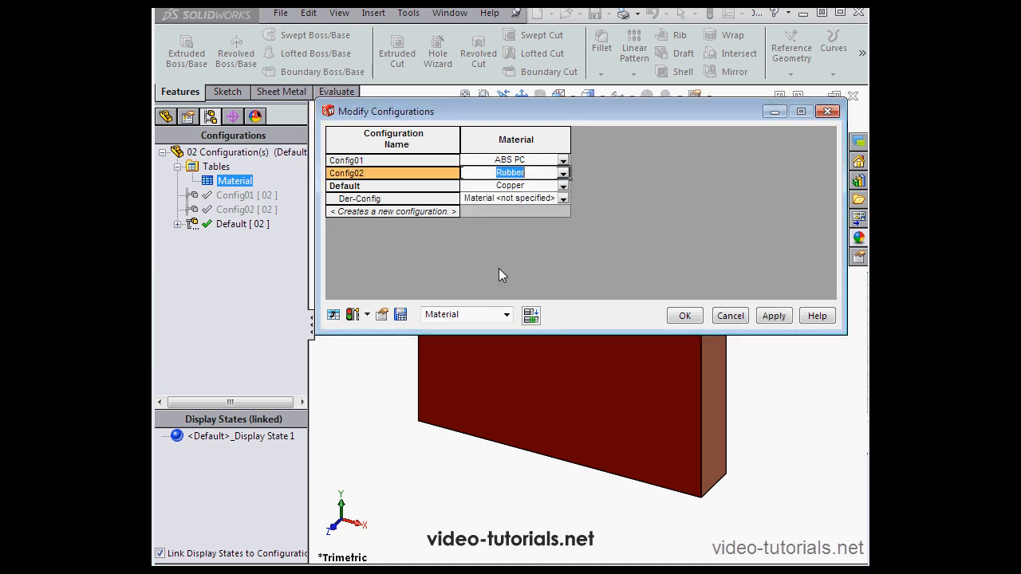
{"action": "left_click", "coordinate": [772, 316]}
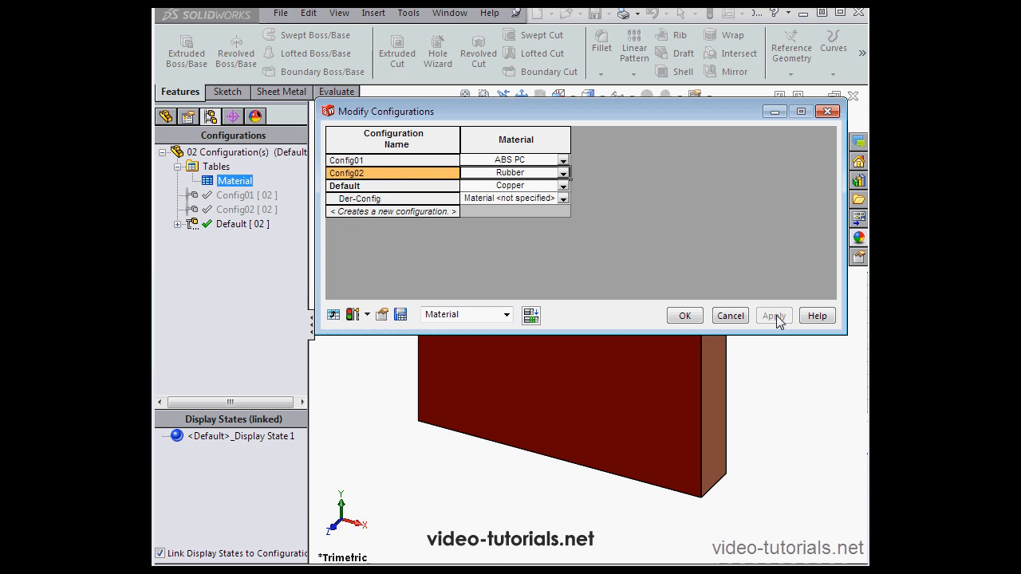
{"action": "left_click", "coordinate": [682, 316]}
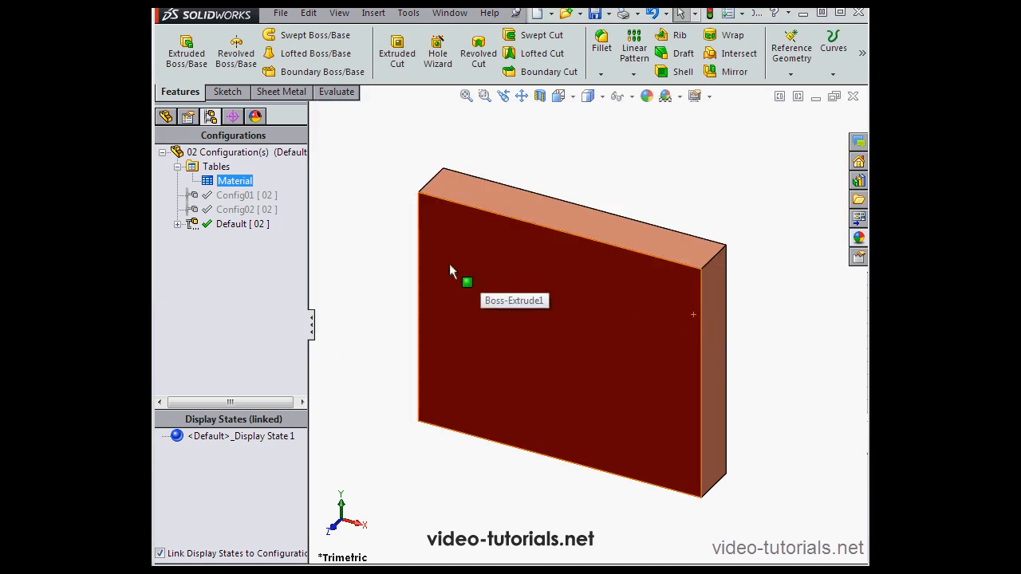
Activate Config02 and return to the feature tree.
{"action": "double_click", "coordinate": [234, 209]}
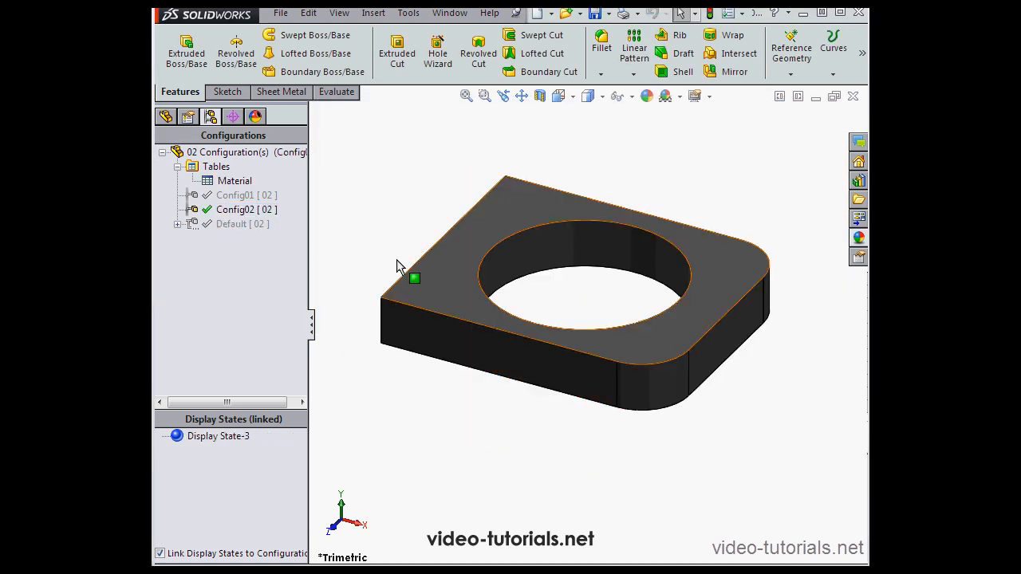
{"action": "left_click", "coordinate": [212, 221]}
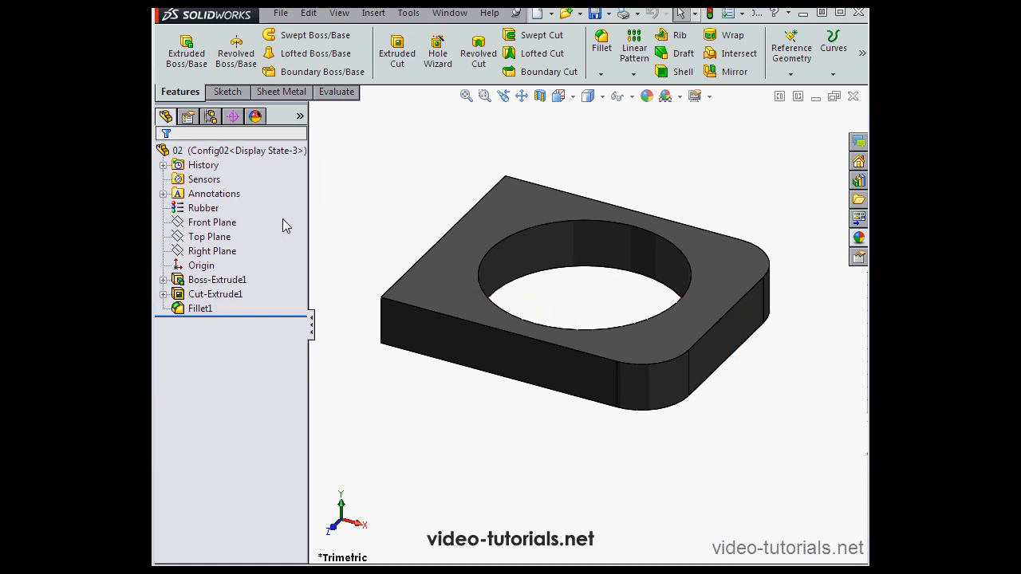
Start Configure Feature on the hole cut Cut-Extrude1.
{"action": "left_click", "coordinate": [216, 293]}
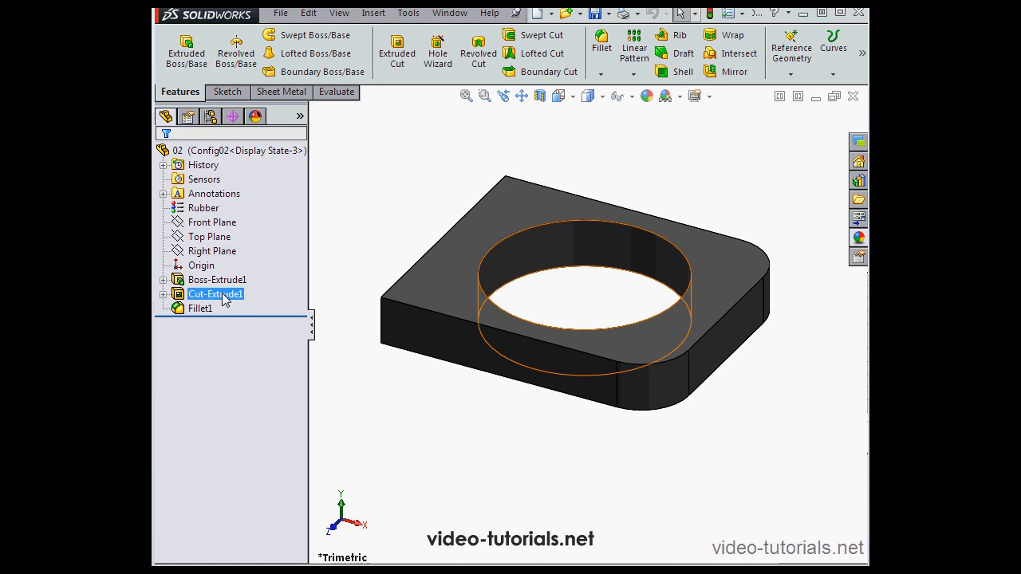
{"action": "right_click", "coordinate": [215, 294]}
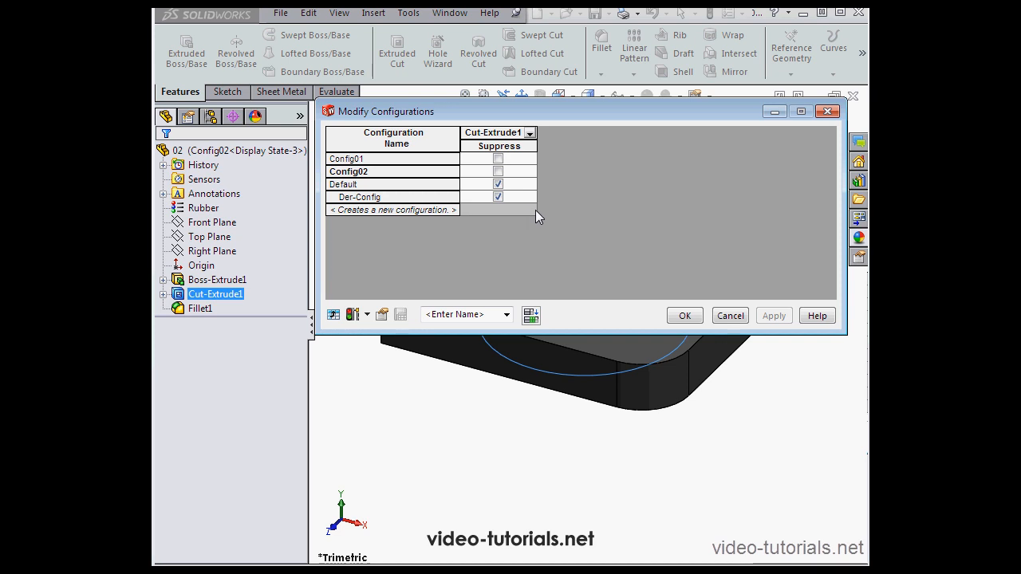
{"action": "left_click", "coordinate": [497, 171]}
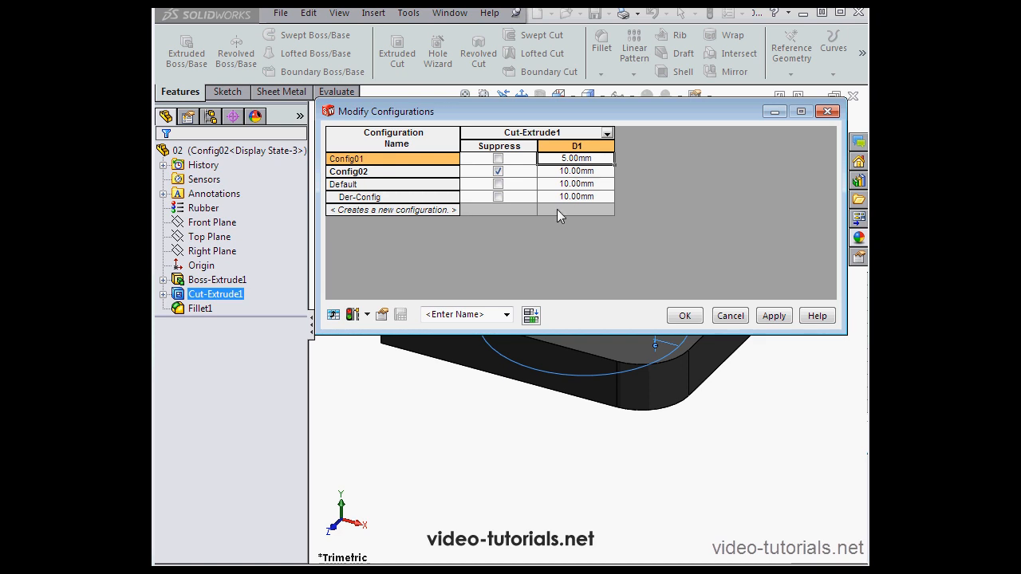
Name the cut's configuration table 'MyDim' and save it.
{"action": "left_click", "coordinate": [463, 313]}
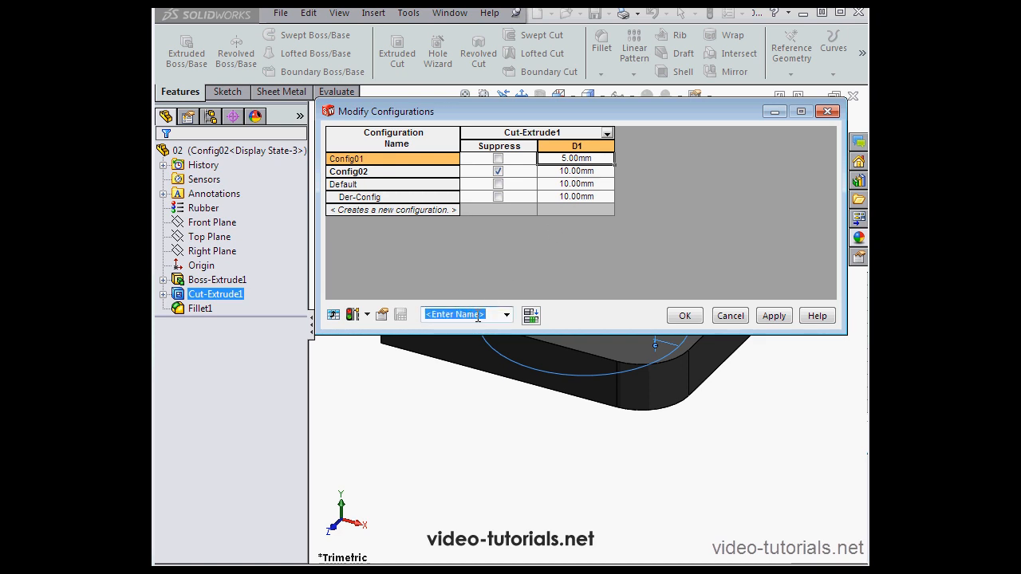
{"action": "type", "text": "My"}
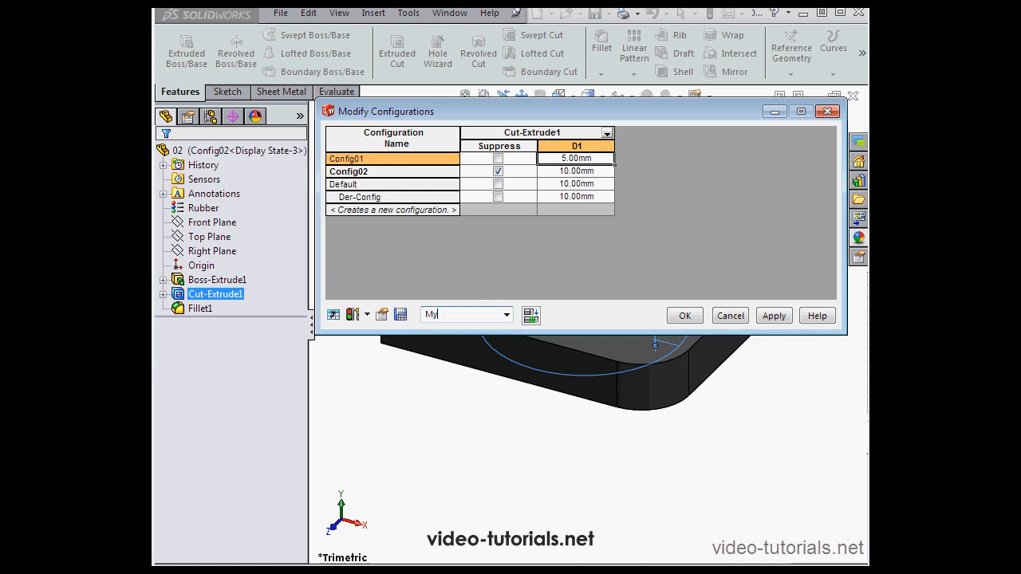
{"action": "type", "text": "Dim"}
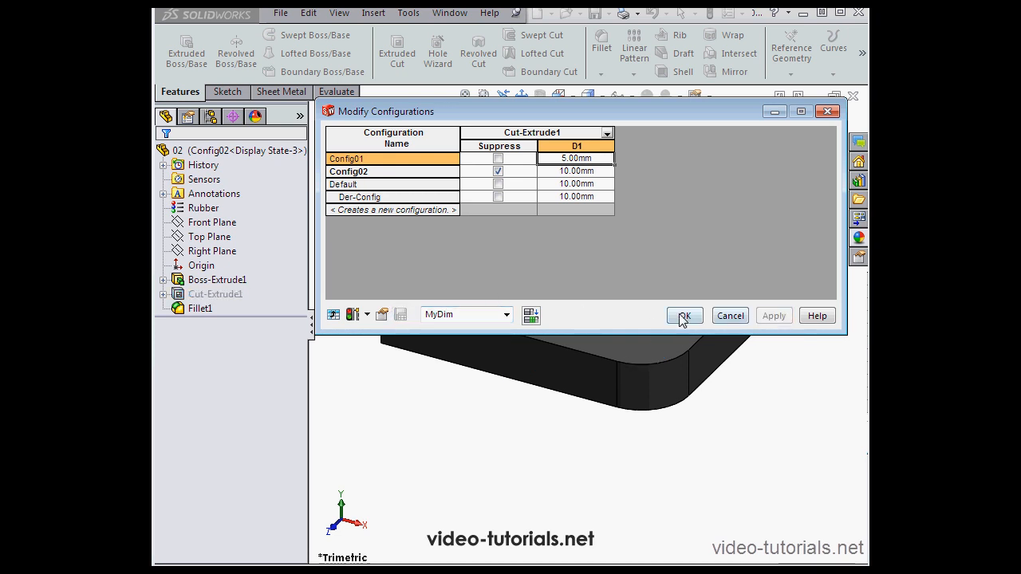
{"action": "left_click", "coordinate": [682, 316]}
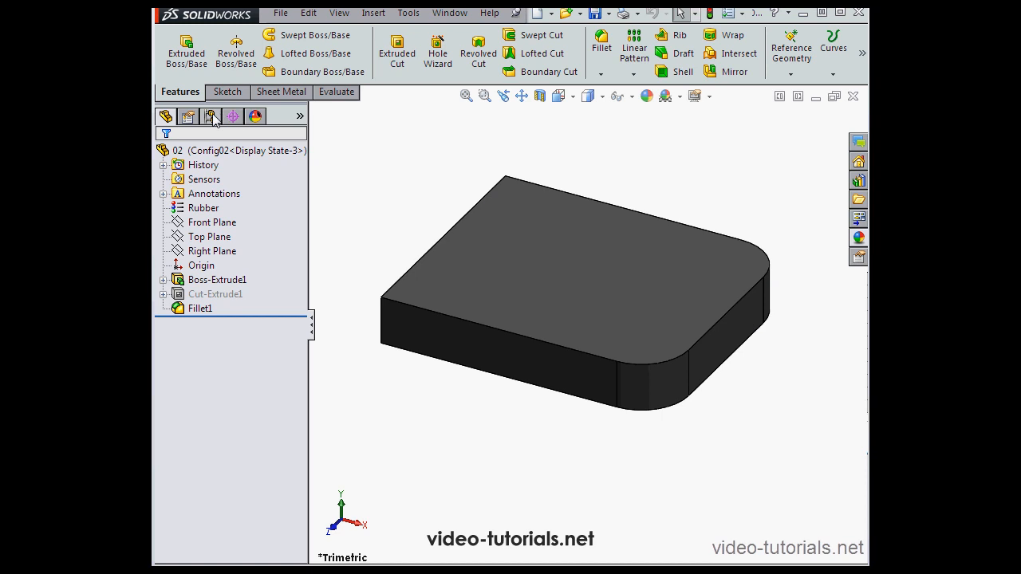
Activate Config01 in the ConfigurationManager and select the MyDim table.
{"action": "left_click", "coordinate": [210, 116]}
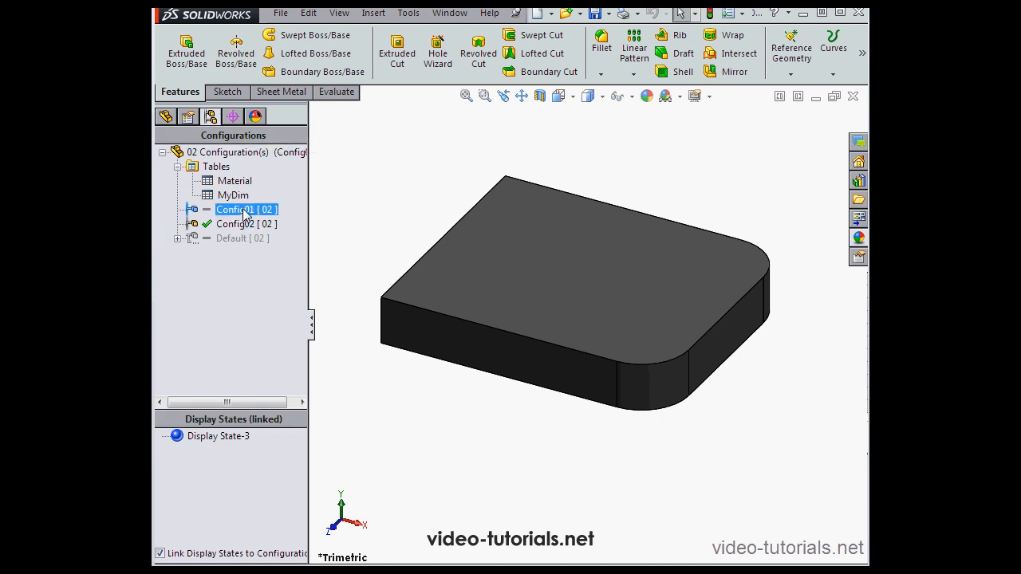
{"action": "double_click", "coordinate": [246, 209]}
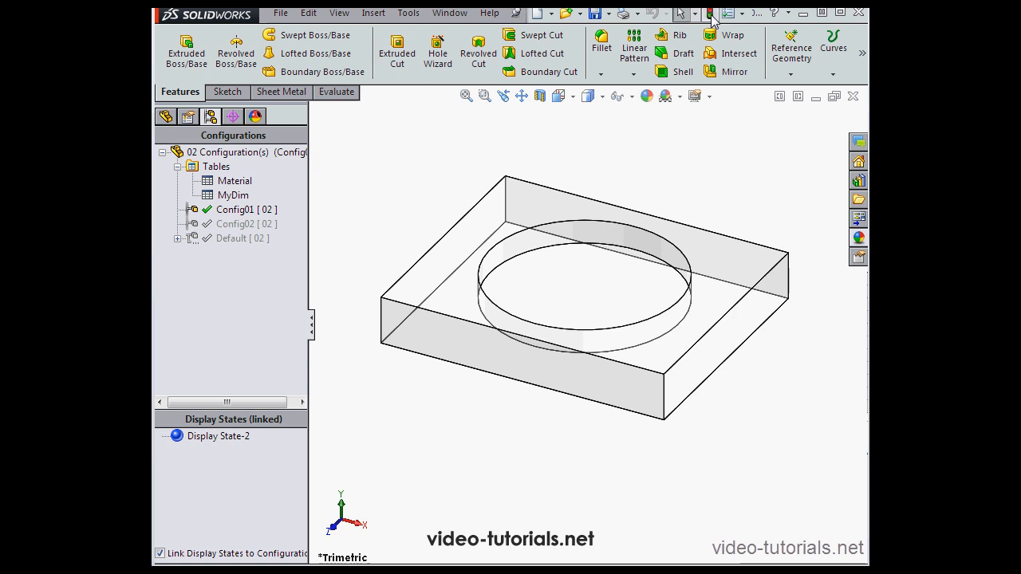
{"action": "left_click", "coordinate": [233, 194]}
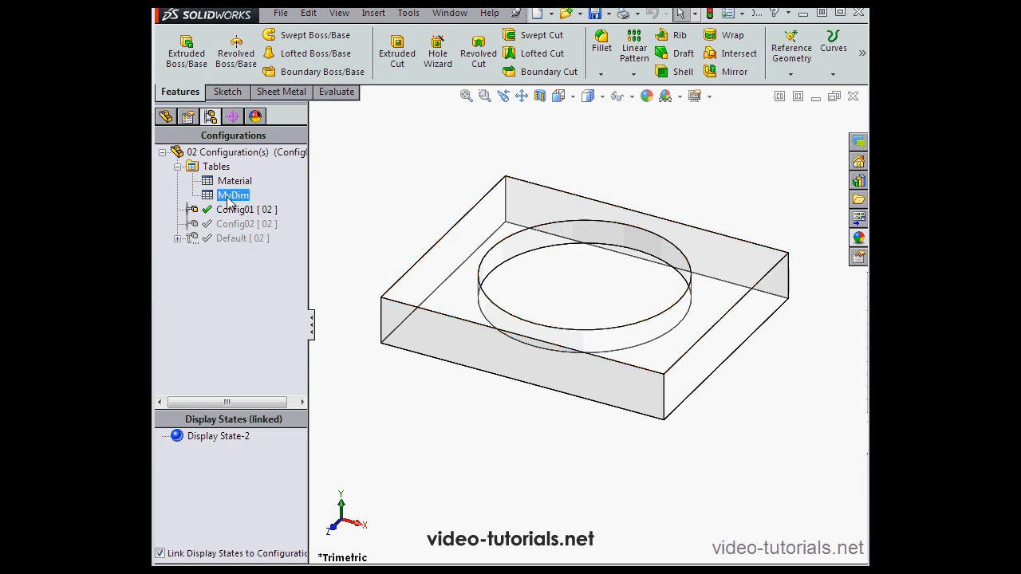
Enter 1.00mm as Default's D1 cut depth in MyDim, apply and close it.
{"action": "double_click", "coordinate": [233, 195]}
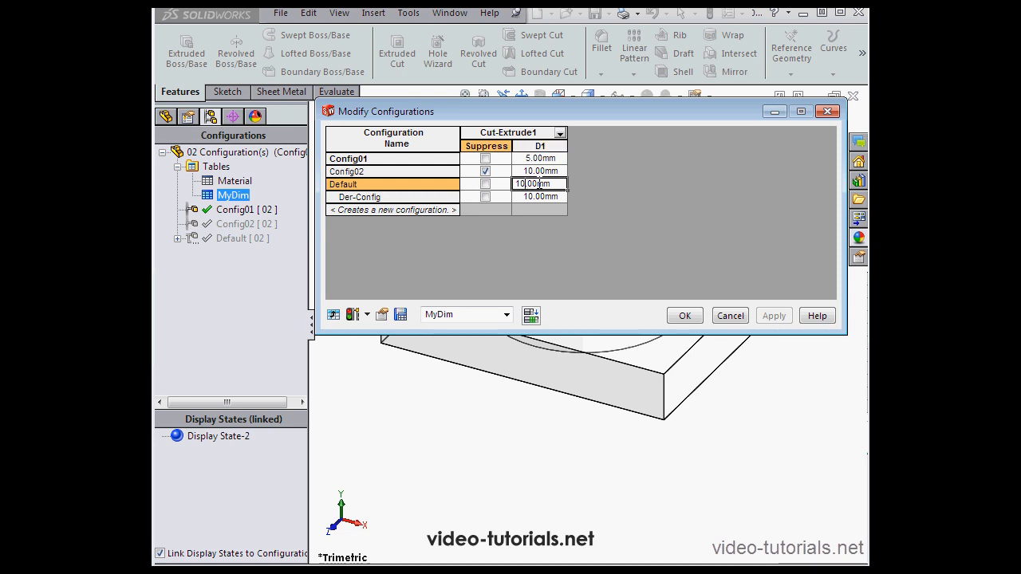
{"action": "type", "text": "1.00mm"}
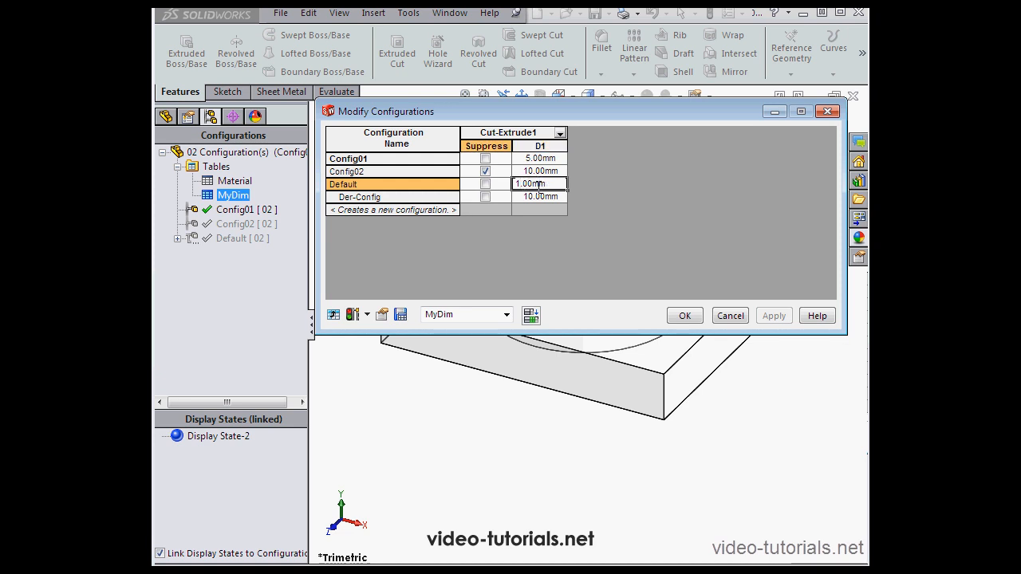
{"action": "left_click", "coordinate": [772, 316]}
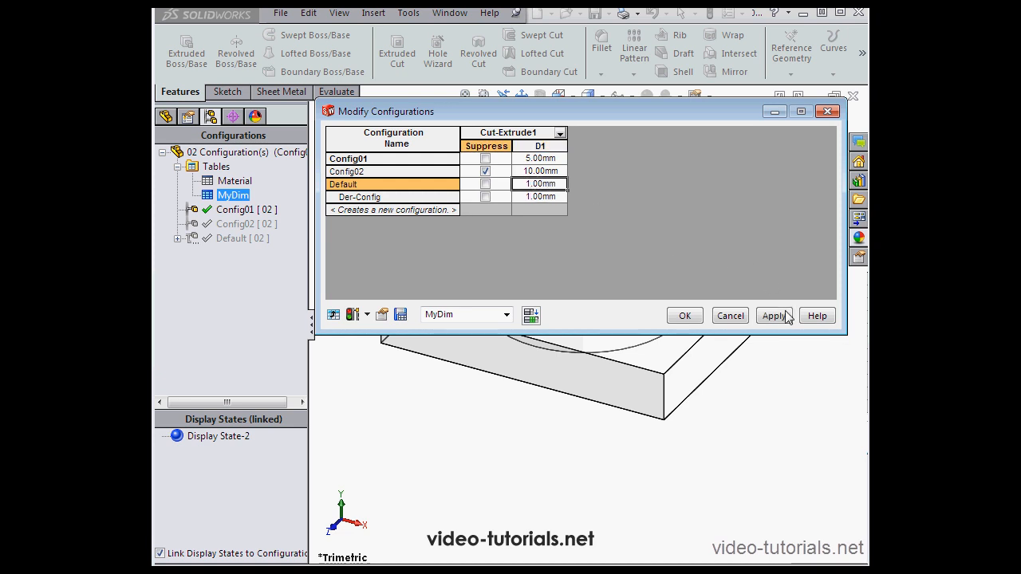
{"action": "left_click", "coordinate": [772, 316]}
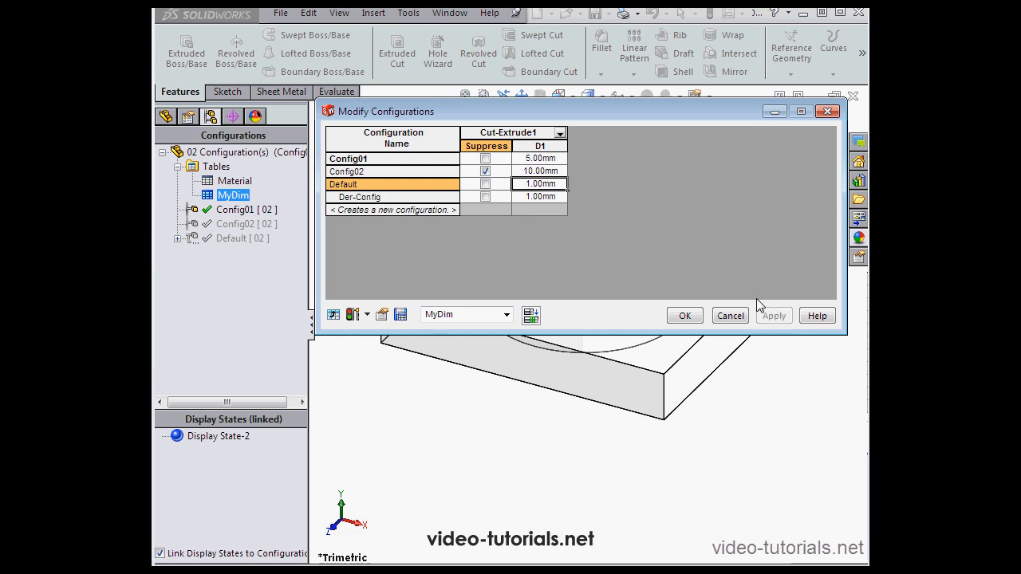
{"action": "left_click", "coordinate": [682, 316]}
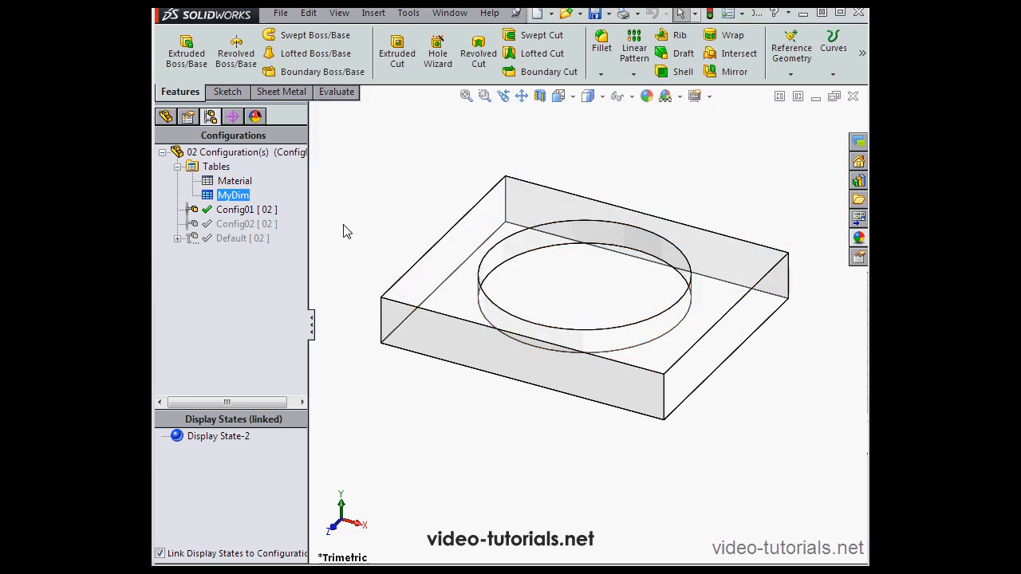
Activate the Default configuration to show the copper block with the shallow cut.
{"action": "double_click", "coordinate": [231, 238]}
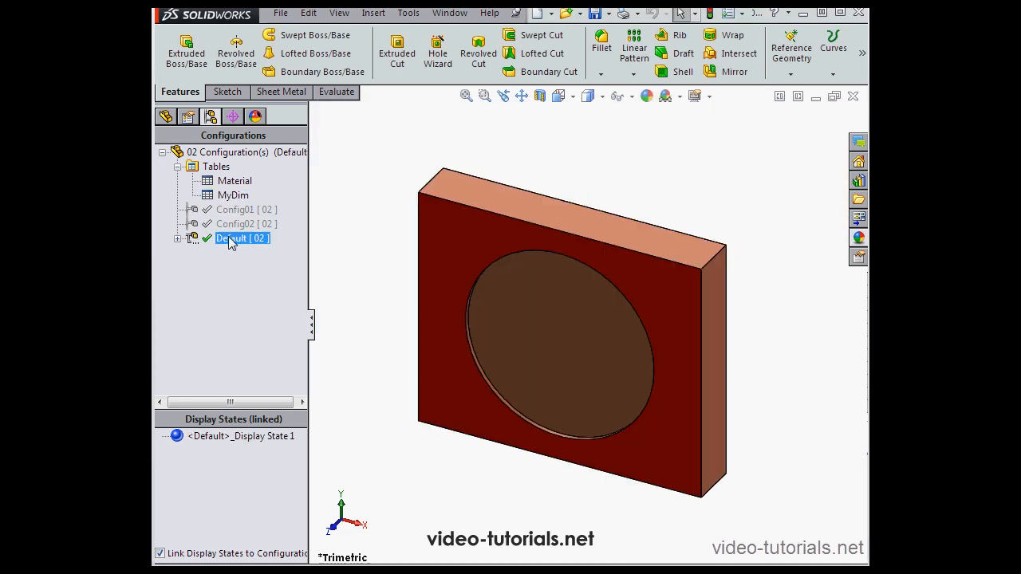
{"action": "mouse_move", "coordinate": [577, 320]}
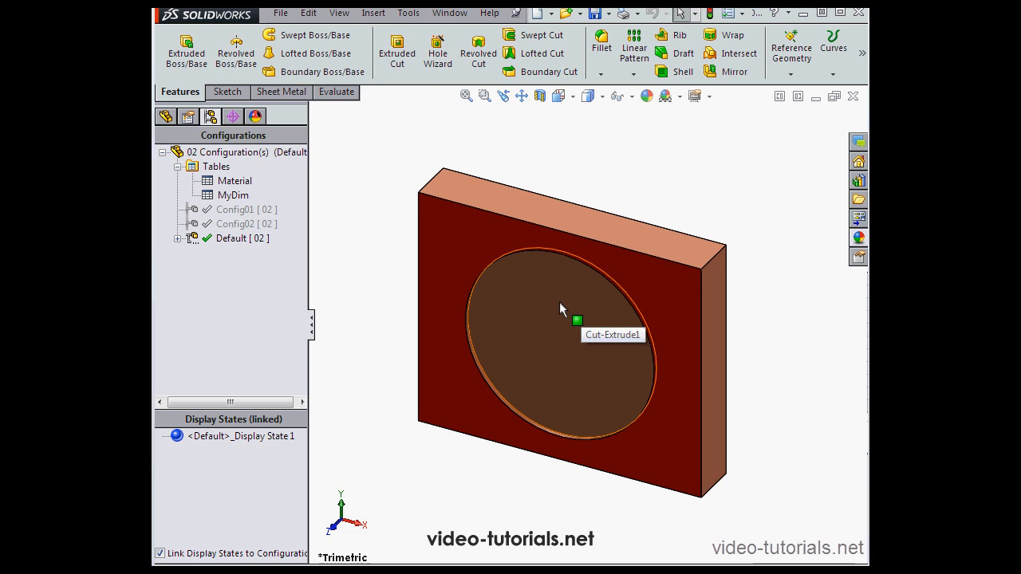
{"action": "mouse_move", "coordinate": [597, 380]}
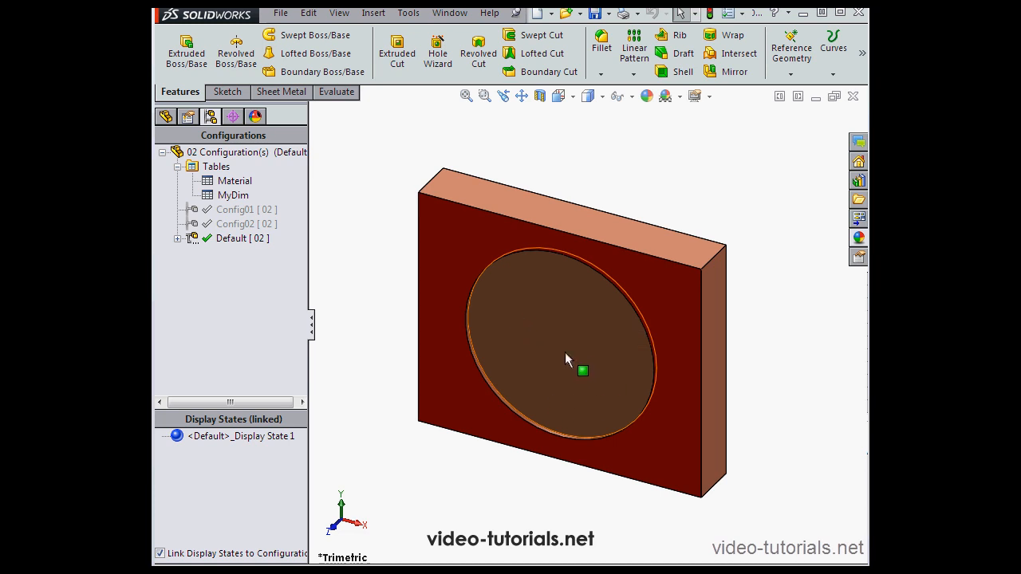
{"action": "mouse_move", "coordinate": [541, 391]}
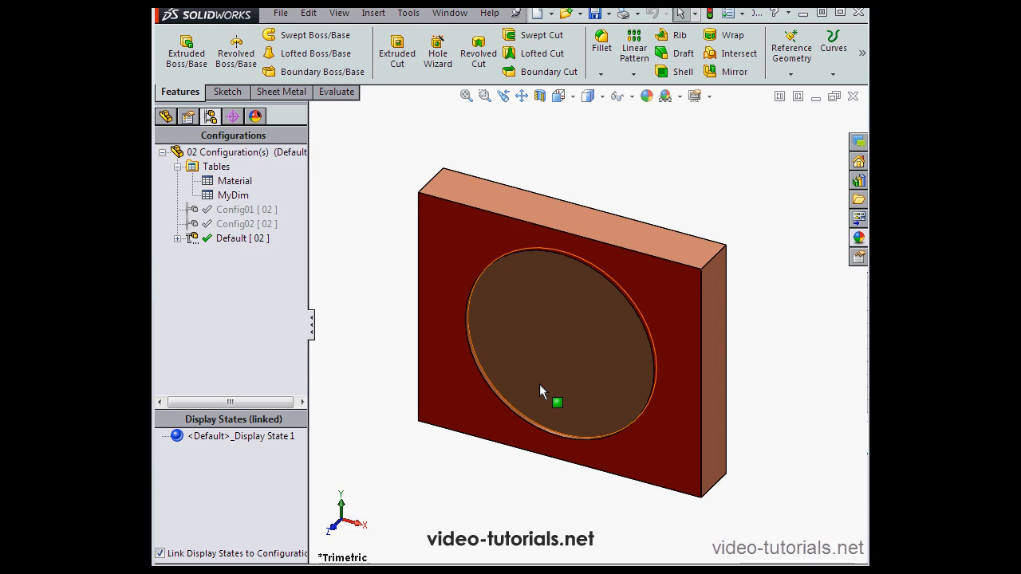
{"action": "mouse_move", "coordinate": [558, 402]}
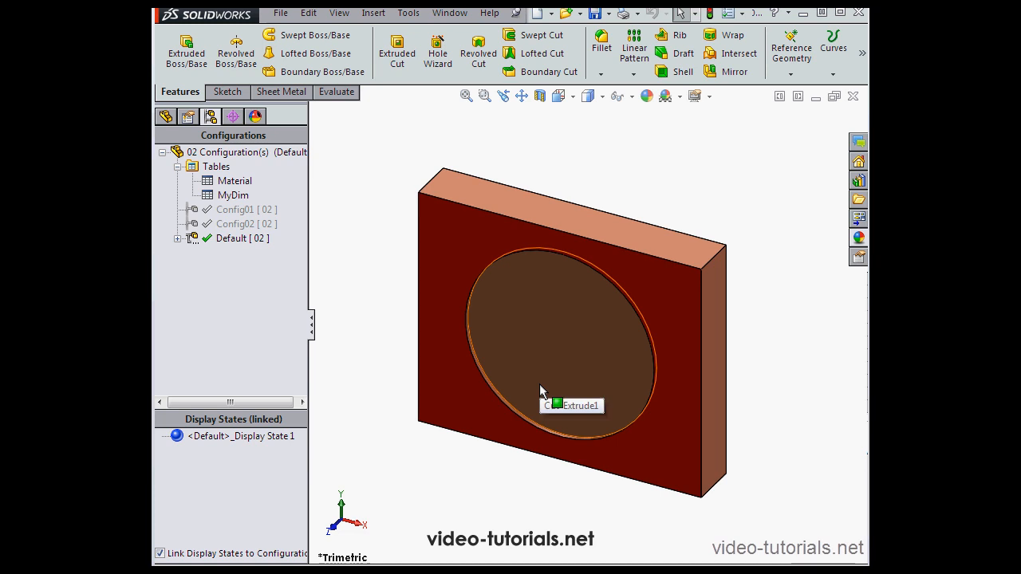